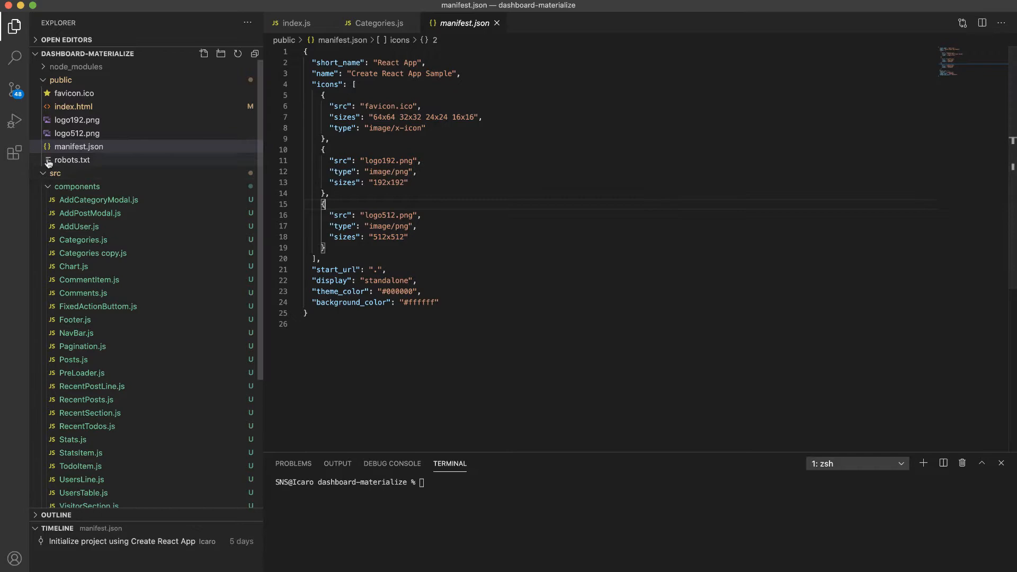
# - Show the Extensions marketplace with Categories.js in the editor
pyautogui.click(14, 154)
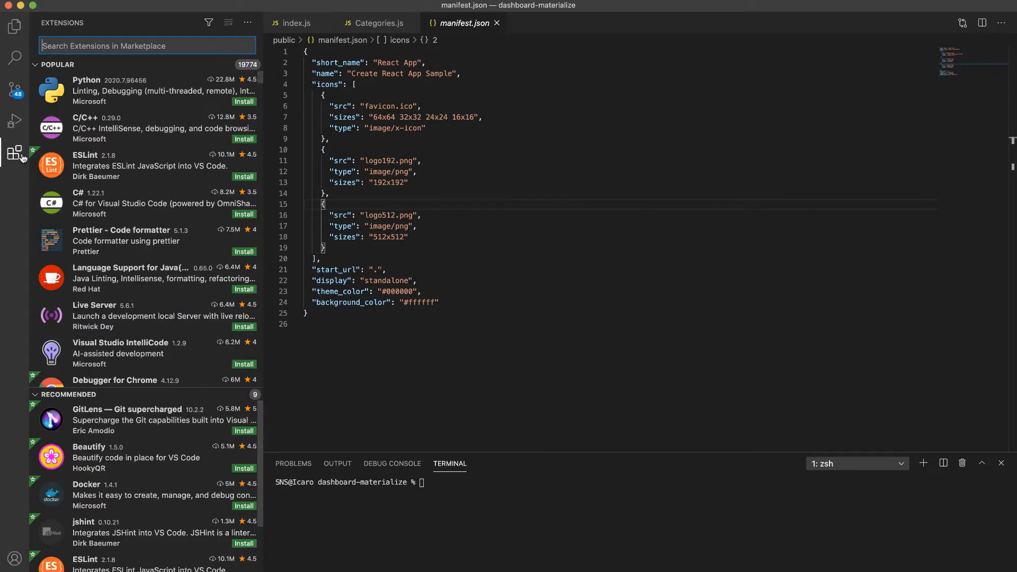
pyautogui.click(379, 22)
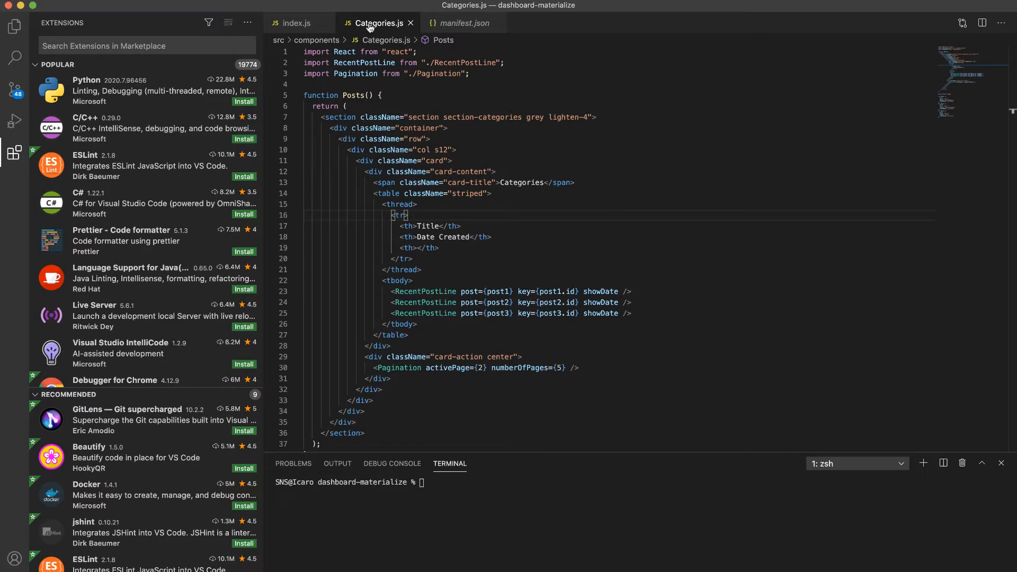
pyautogui.moveTo(55, 33)
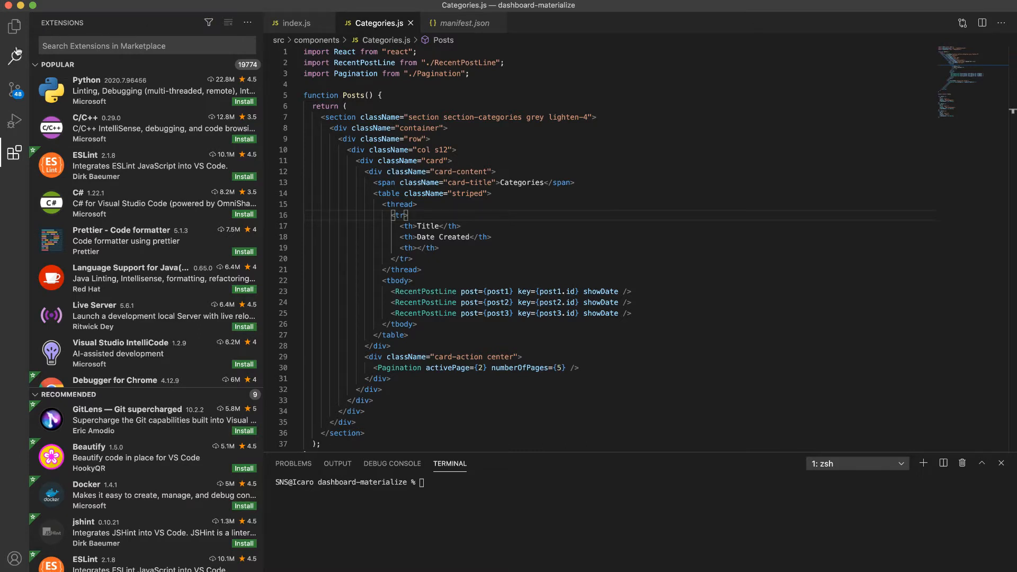
# - Search 'material', install Material Icon Theme and select it as the file icon theme
pyautogui.click(146, 46)
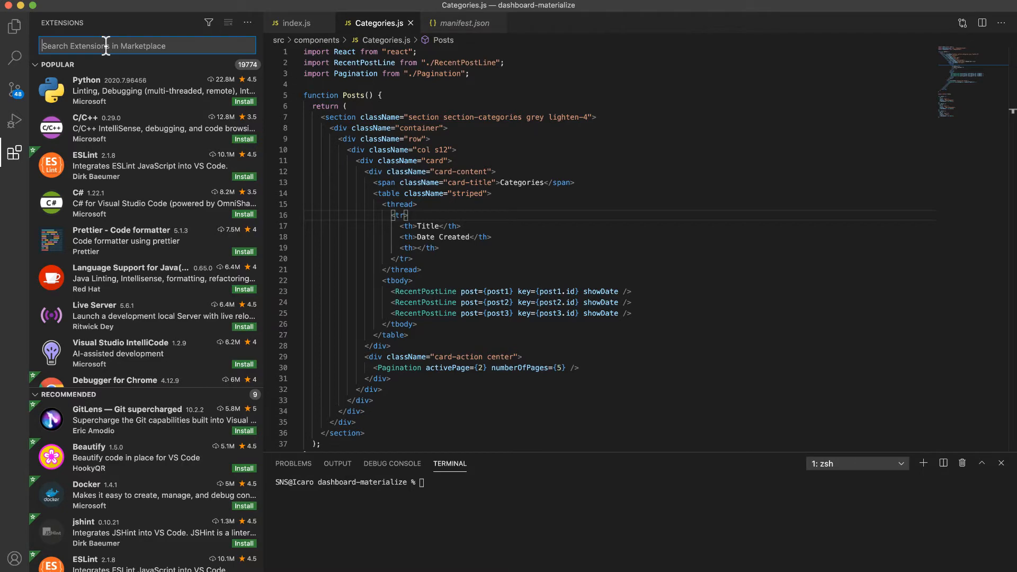
pyautogui.write('material icon')
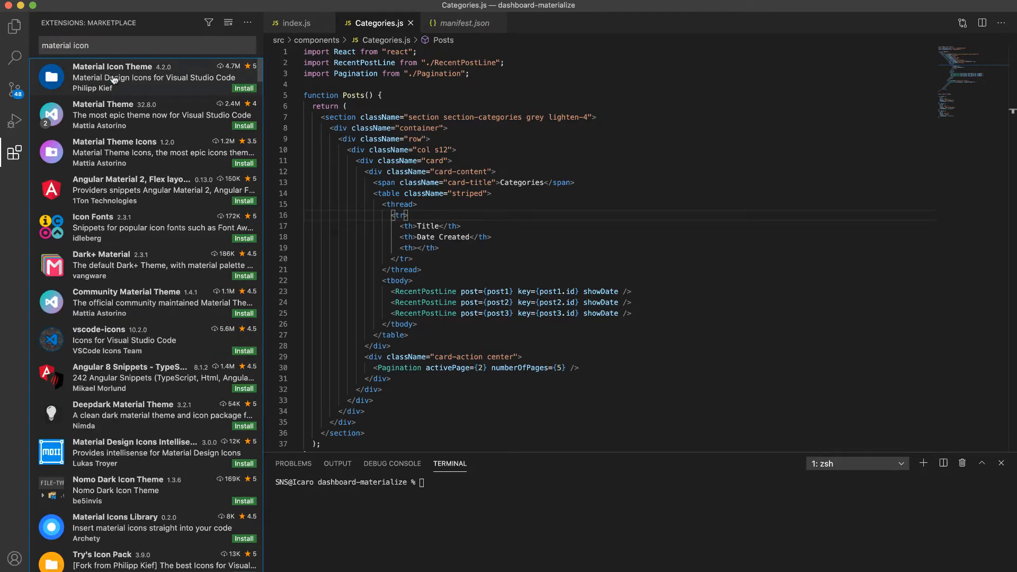
pyautogui.click(111, 76)
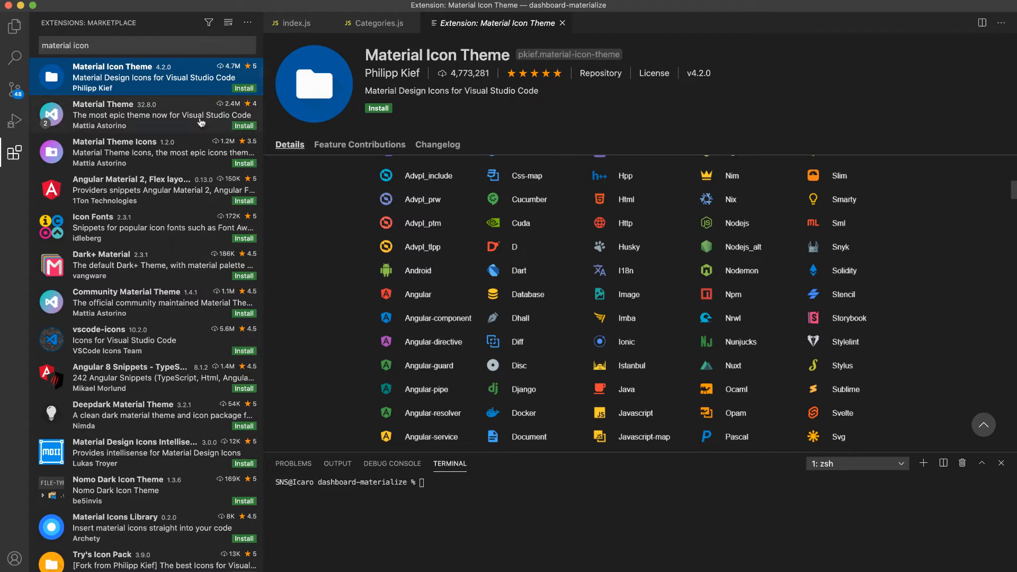
pyautogui.click(14, 25)
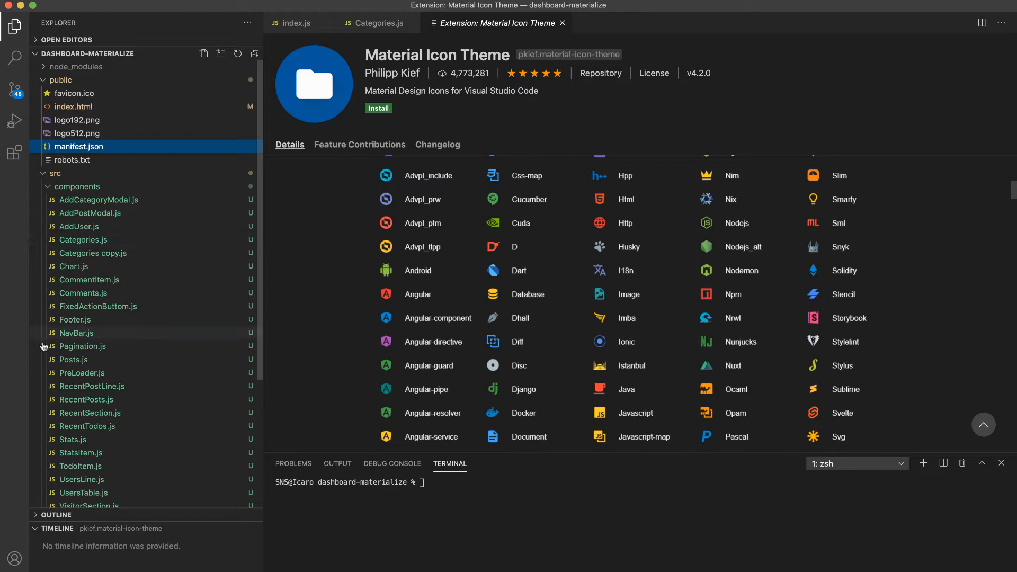
pyautogui.moveTo(153, 82)
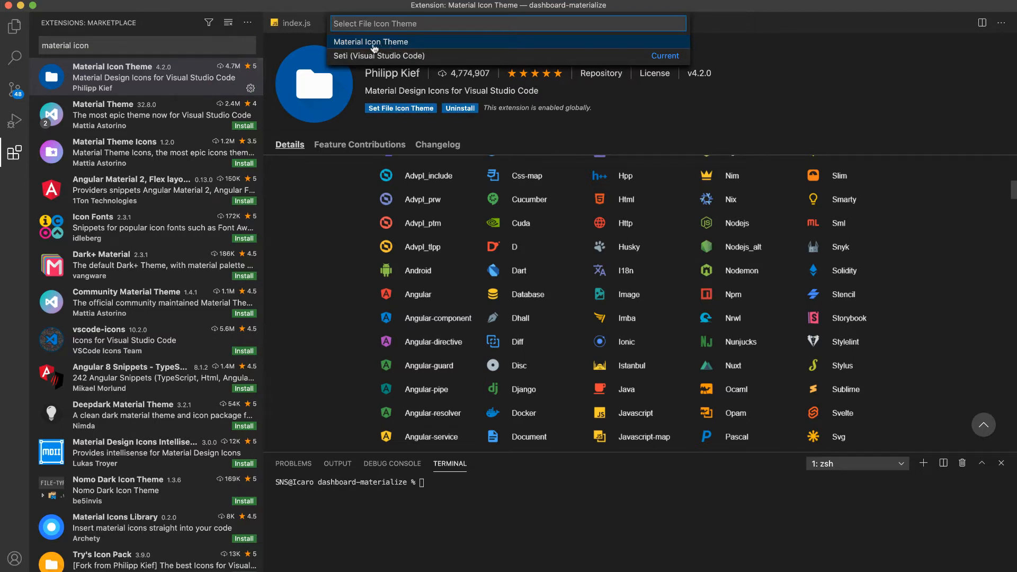
pyautogui.click(371, 42)
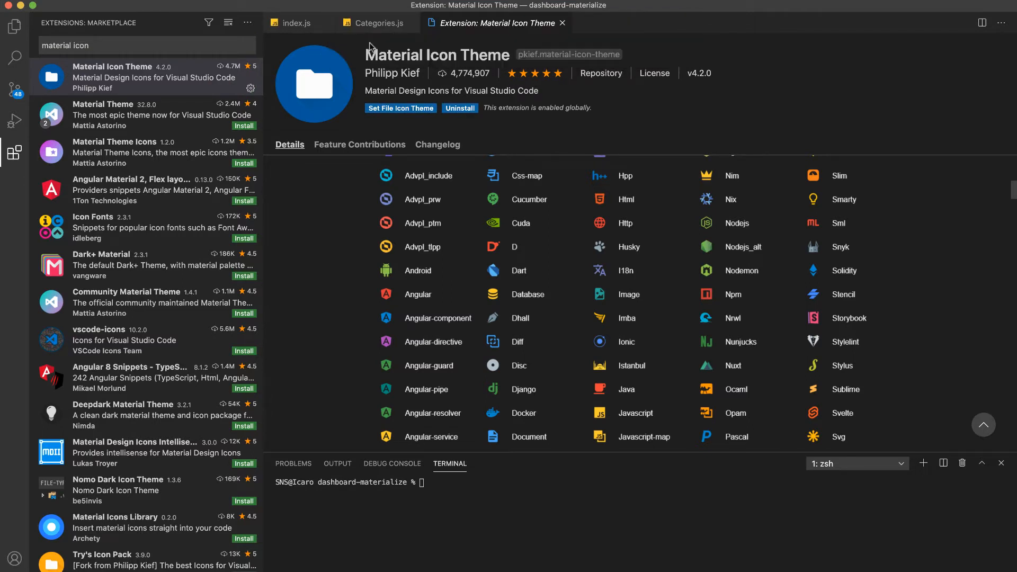
pyautogui.click(14, 27)
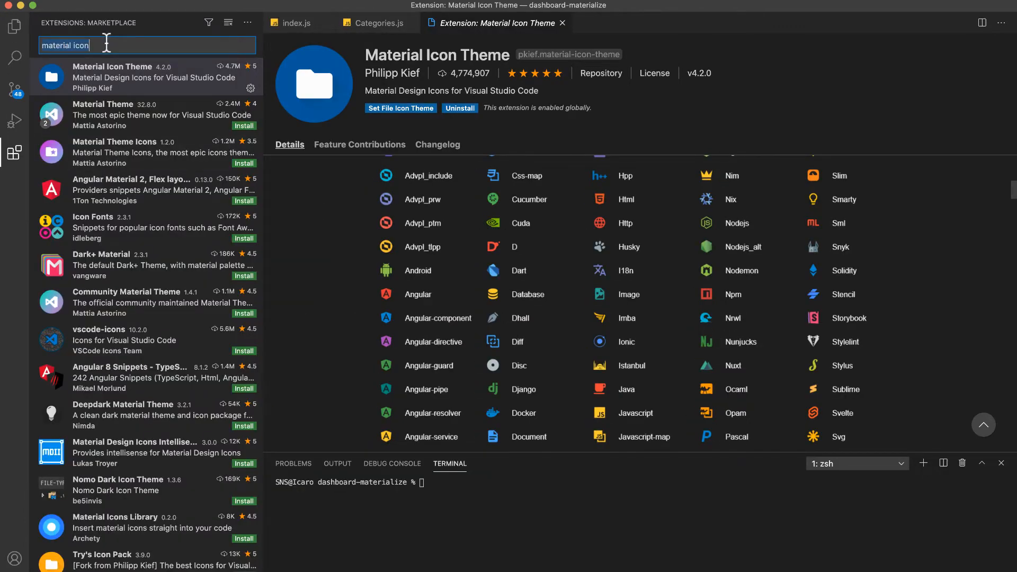
# - Search 'material theme' and install the Community Material Theme extension
pyautogui.write('meter')
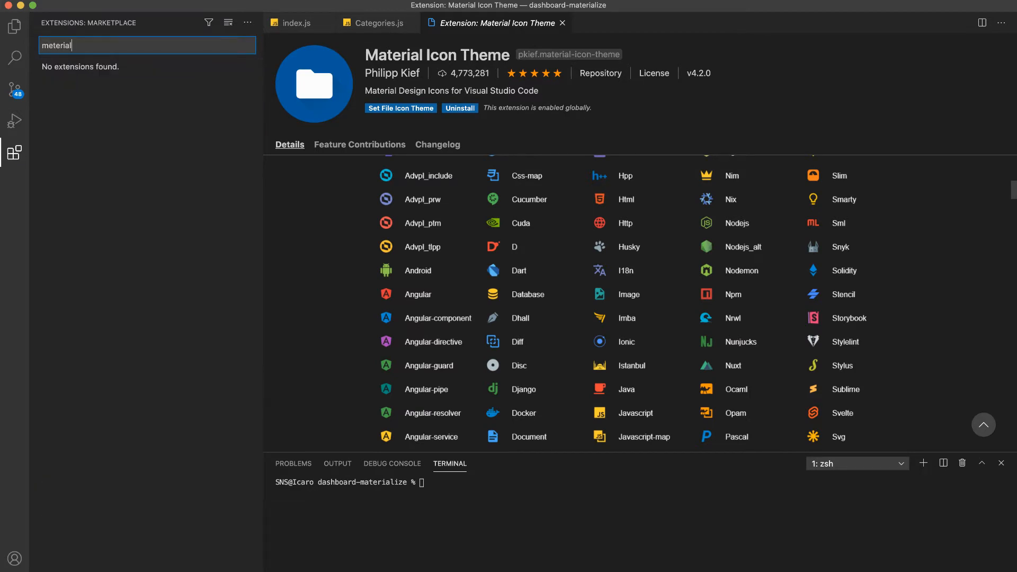
pyautogui.press('Backspace')
pyautogui.write(' theme')
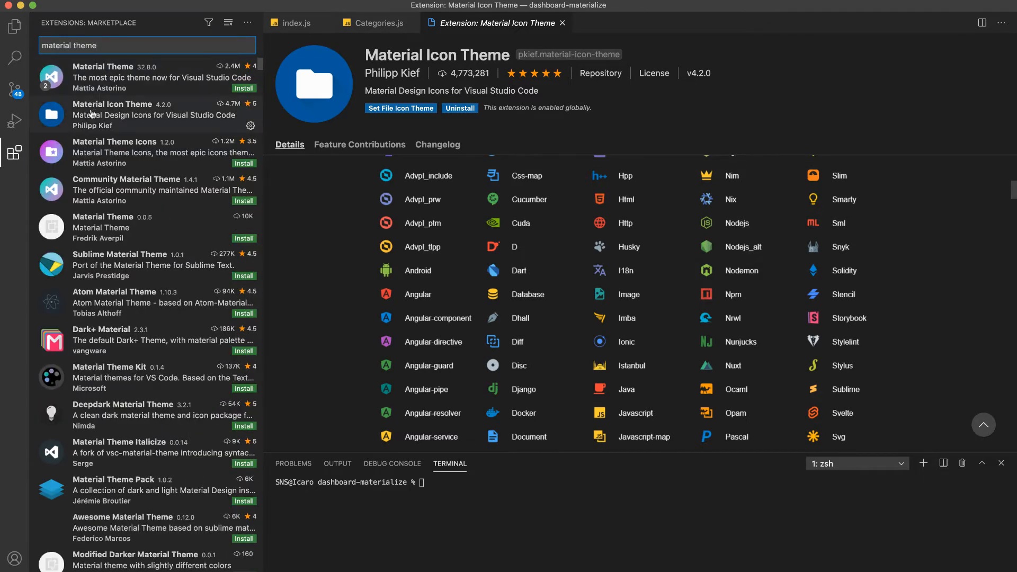
pyautogui.moveTo(129, 189)
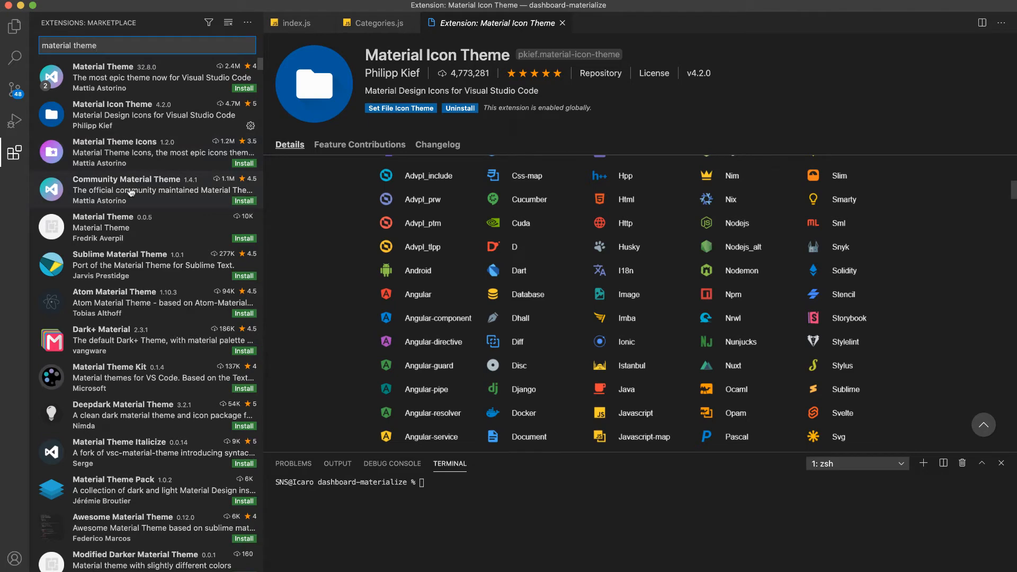
pyautogui.click(126, 190)
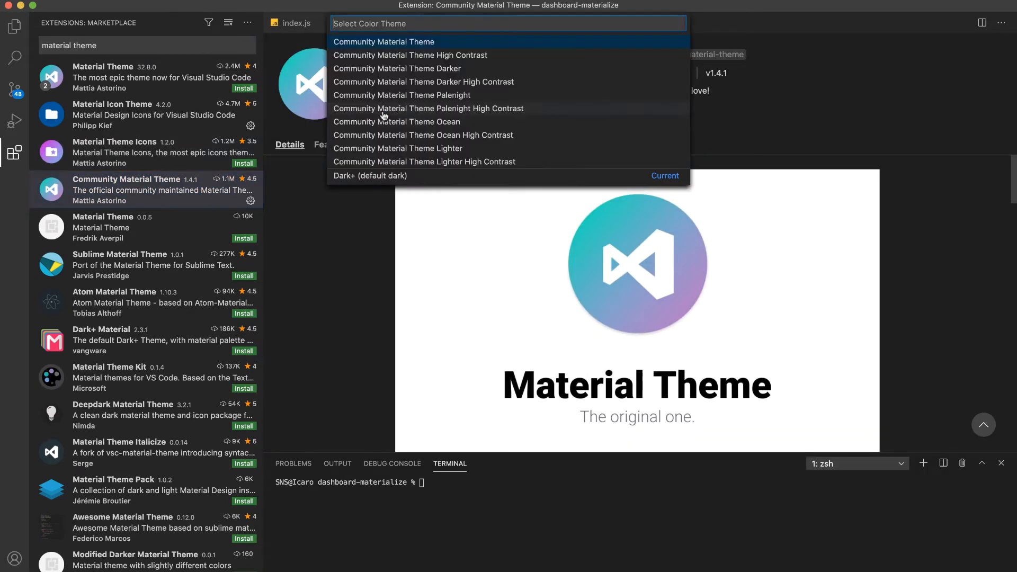
pyautogui.moveTo(425, 162)
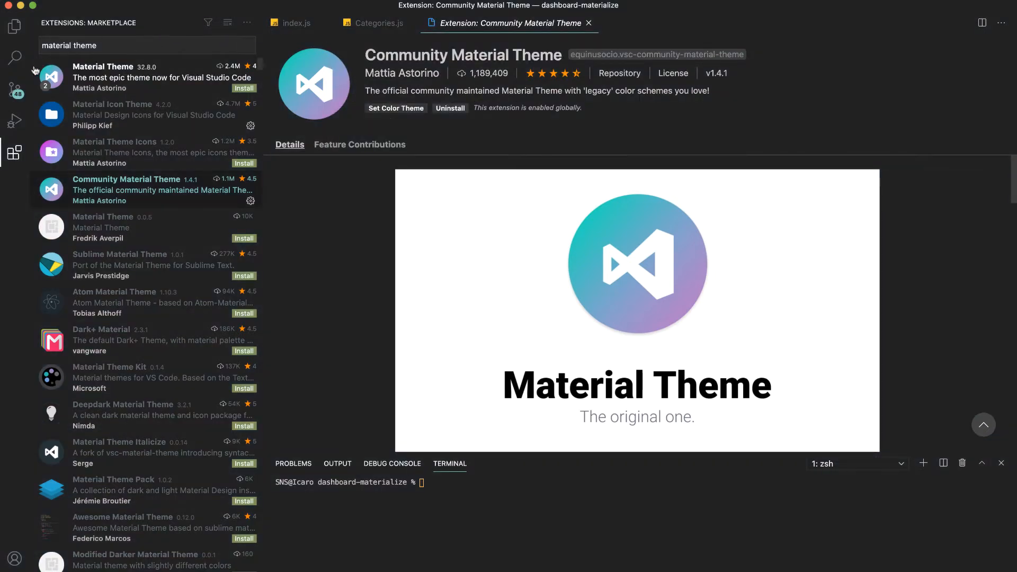
# - Review index.js and Categories.js in the new theme, then collapse the sidebar
pyautogui.click(294, 22)
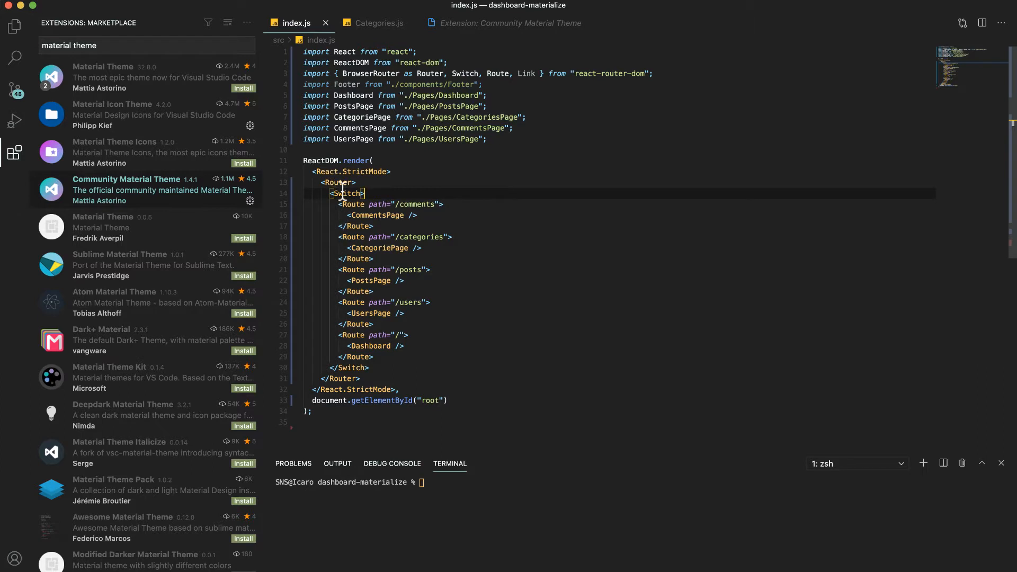
pyautogui.click(376, 22)
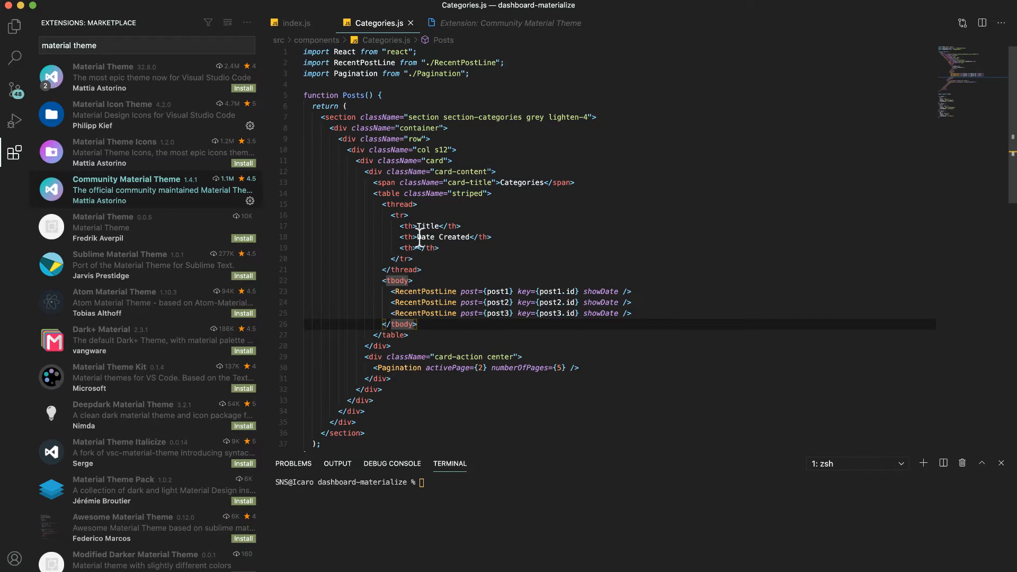
pyautogui.moveTo(409, 226)
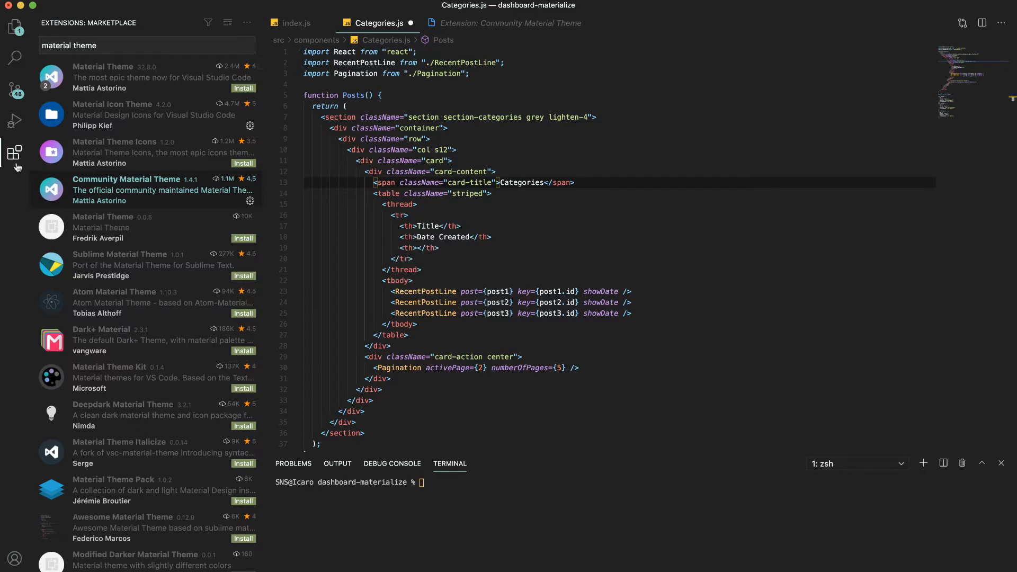
pyautogui.click(13, 154)
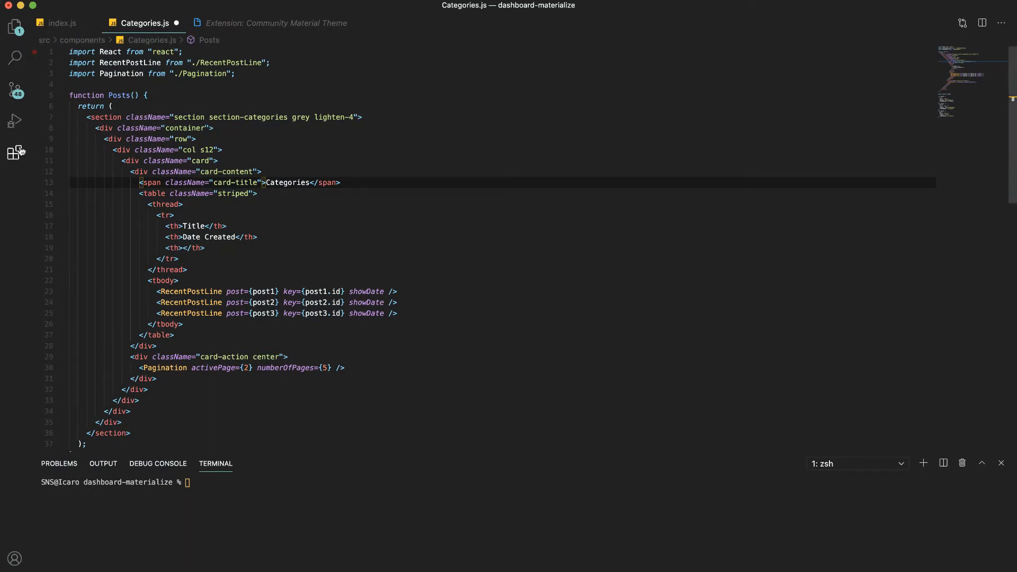
# - Search 'Auto', install Auto Rename Tag and return to index.js
pyautogui.click(15, 152)
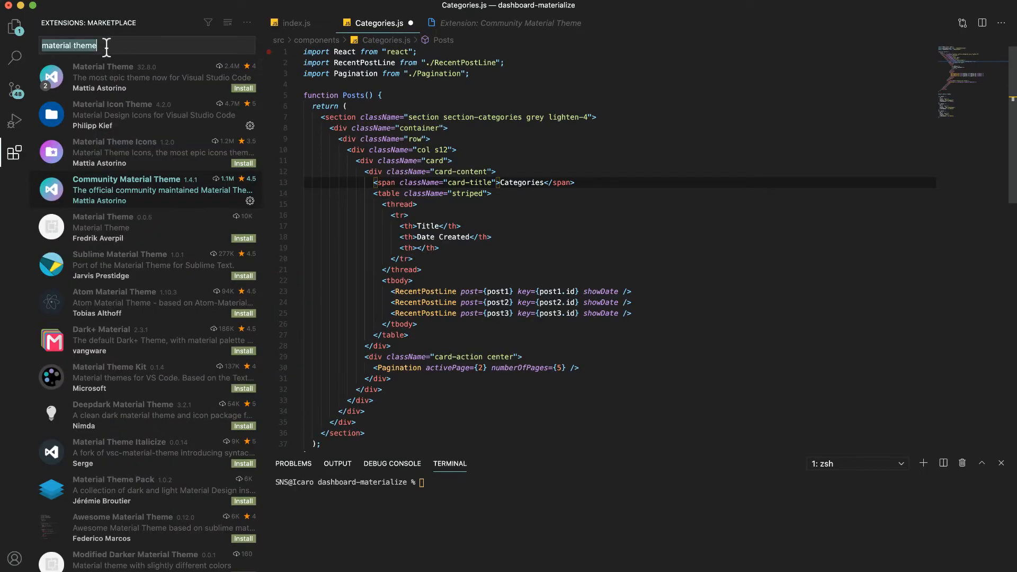
pyautogui.write('Auto')
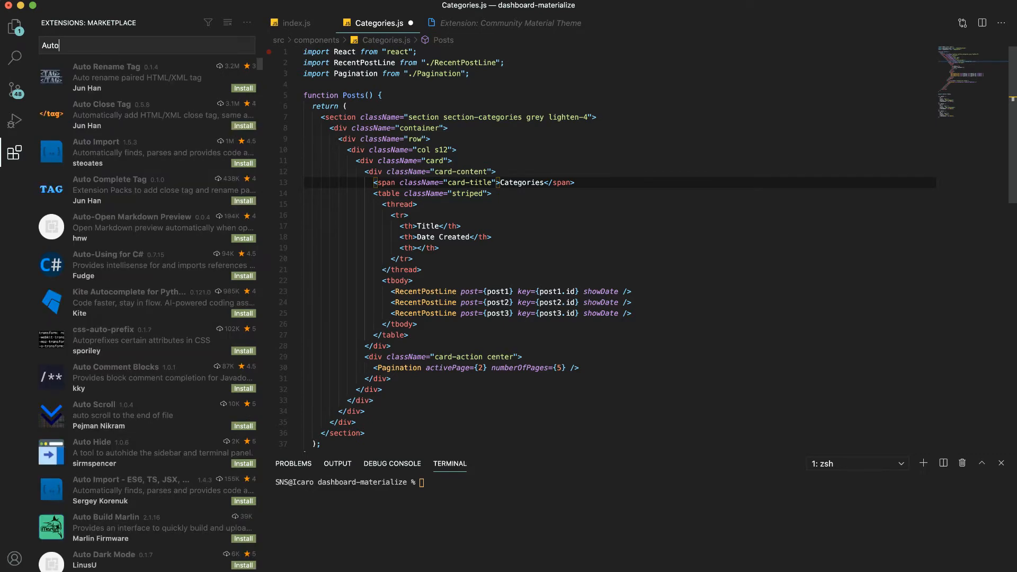
pyautogui.click(129, 77)
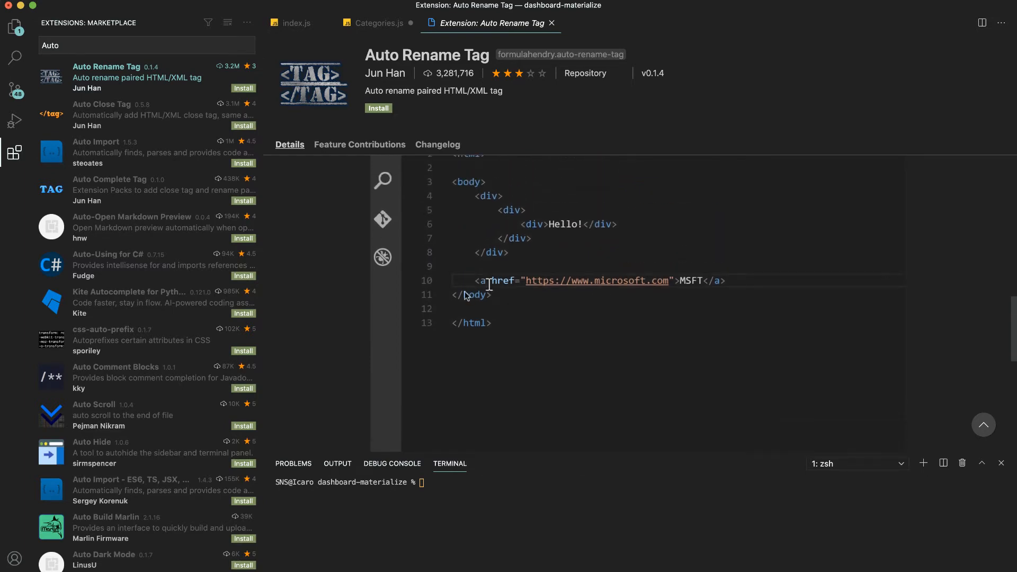
pyautogui.write('test')
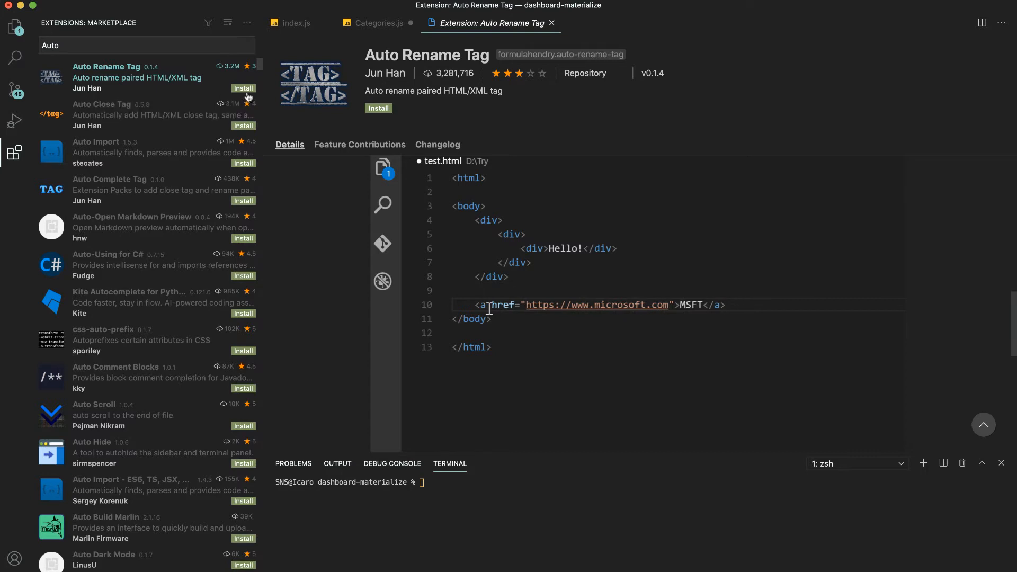
pyautogui.click(378, 108)
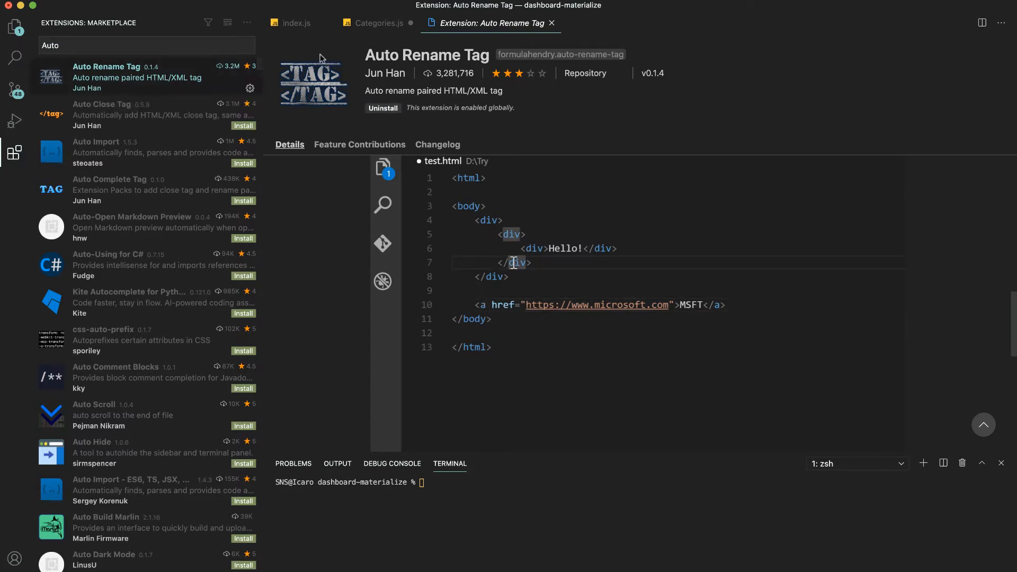
pyautogui.click(296, 23)
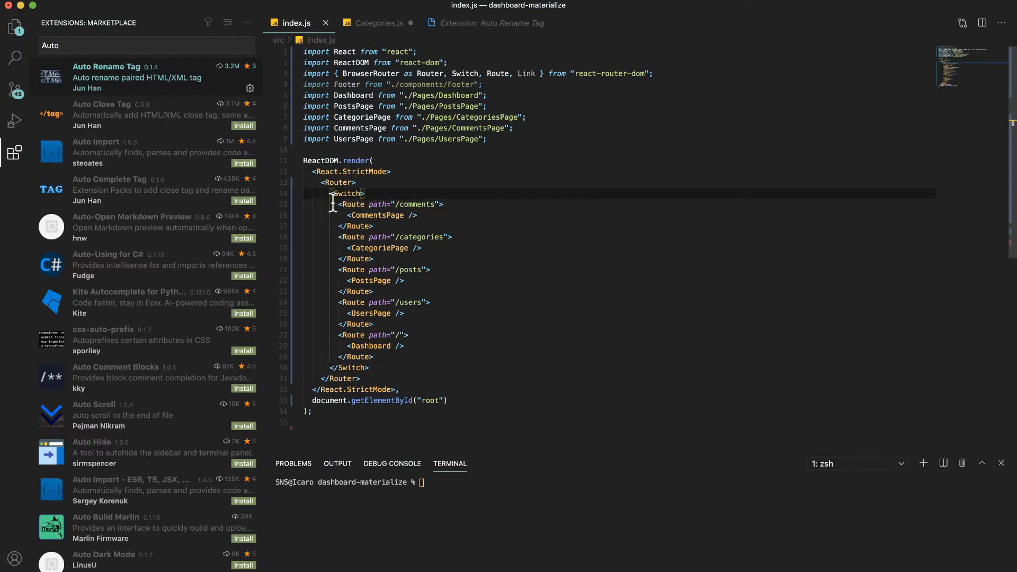
pyautogui.moveTo(342, 205)
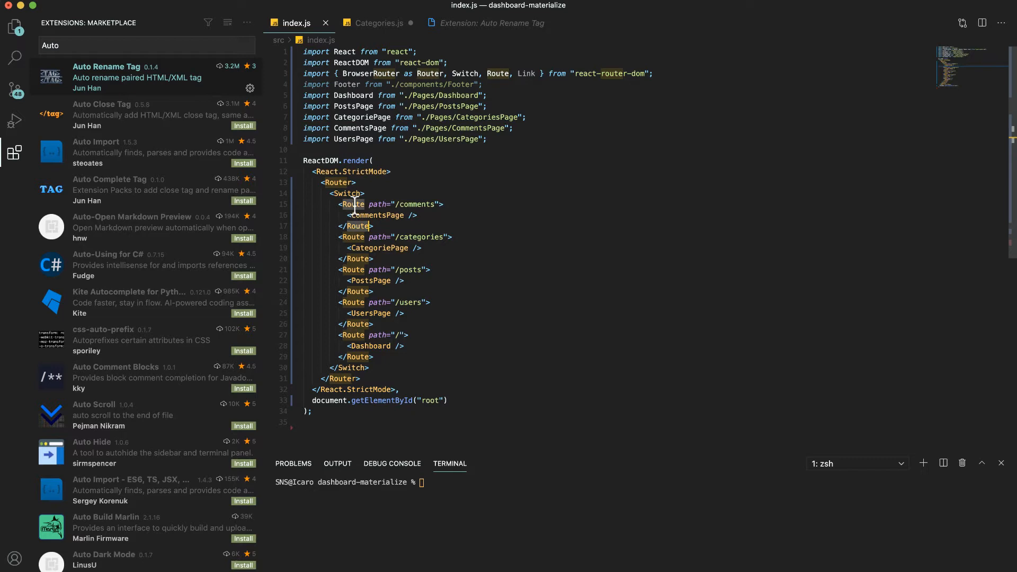
# - Rename the Route tag to Test so Auto Rename Tag updates its closing tag
pyautogui.write('Test')
pyautogui.write(' import')
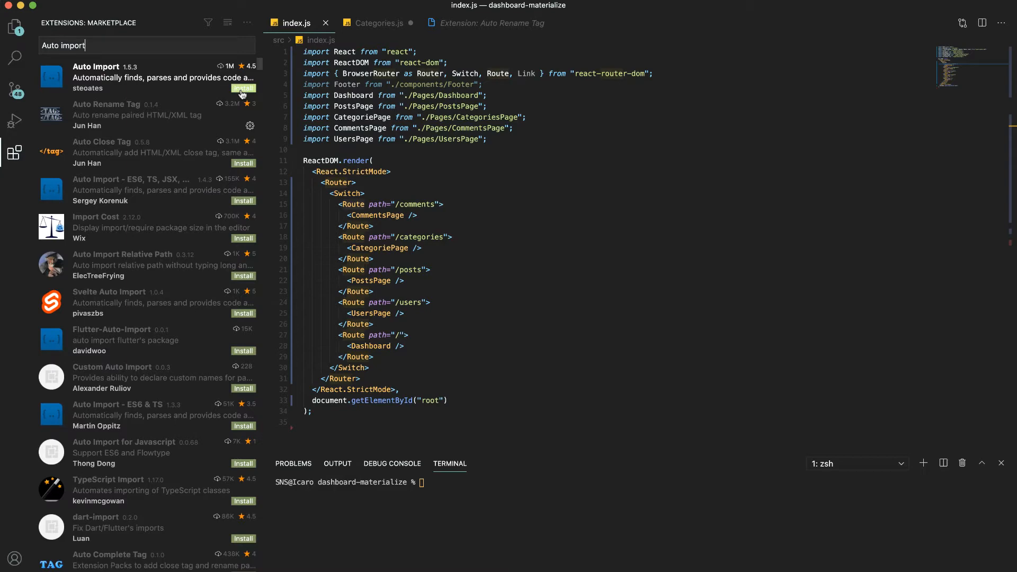
# - Install Auto Import and Auto Import - ES6, TS, JSX, TSX, then return to index.js
pyautogui.click(244, 88)
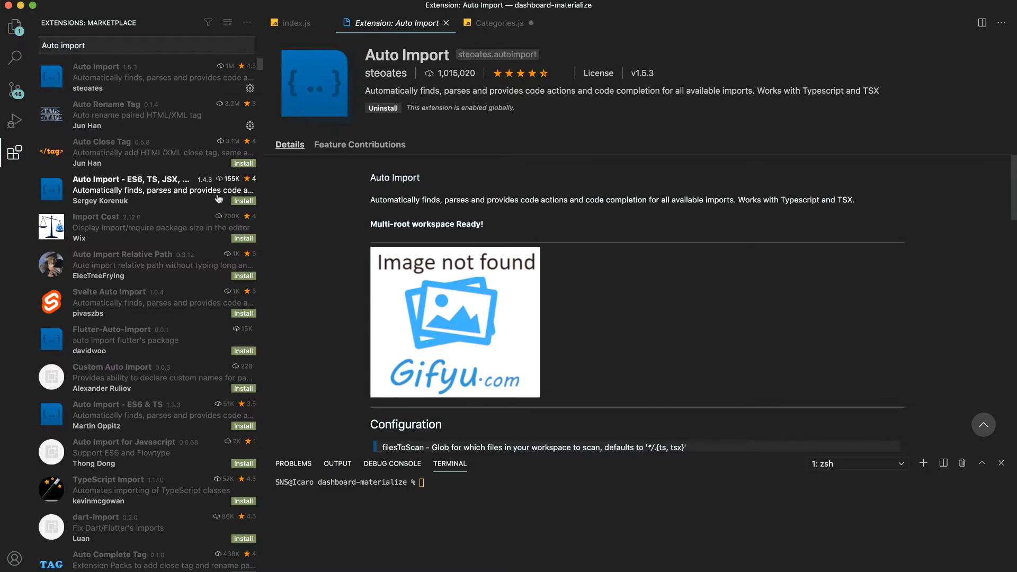
pyautogui.click(244, 200)
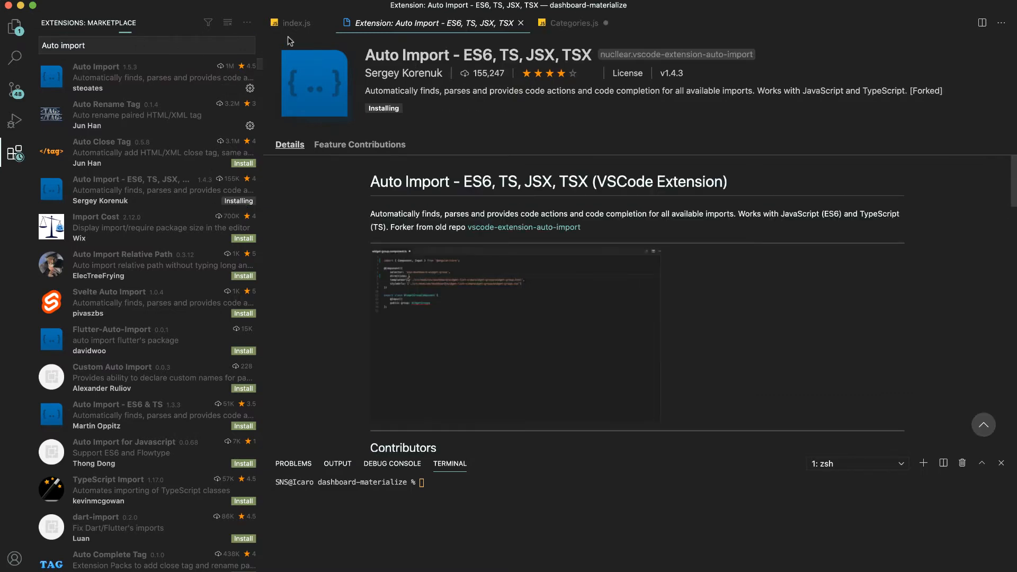
pyautogui.click(295, 22)
pyautogui.write('<S')
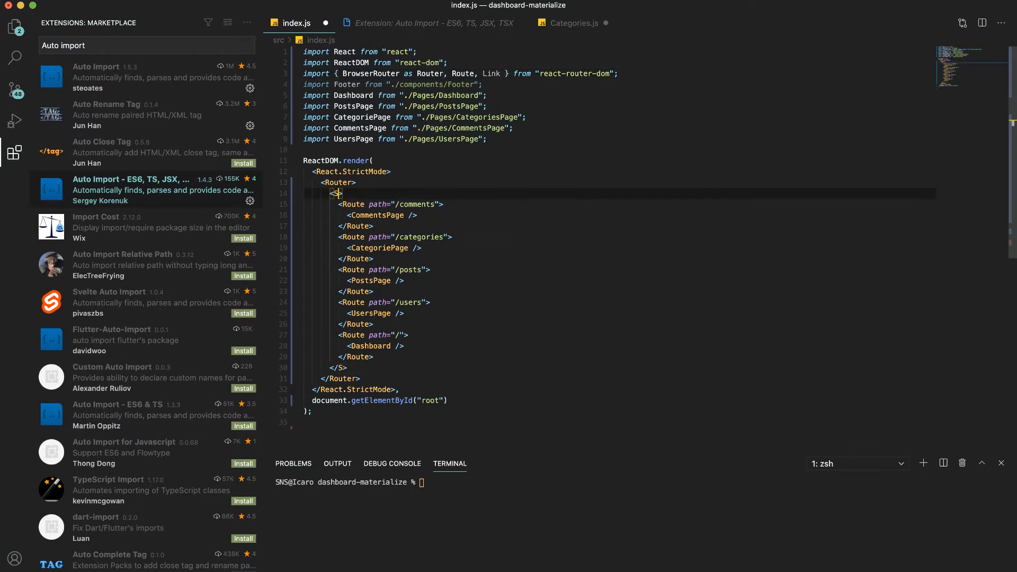
# - Retype Switch with auto-import from react-router-dom, then move to Categories.js and begin a 'Bra' search
pyautogui.write('wi')
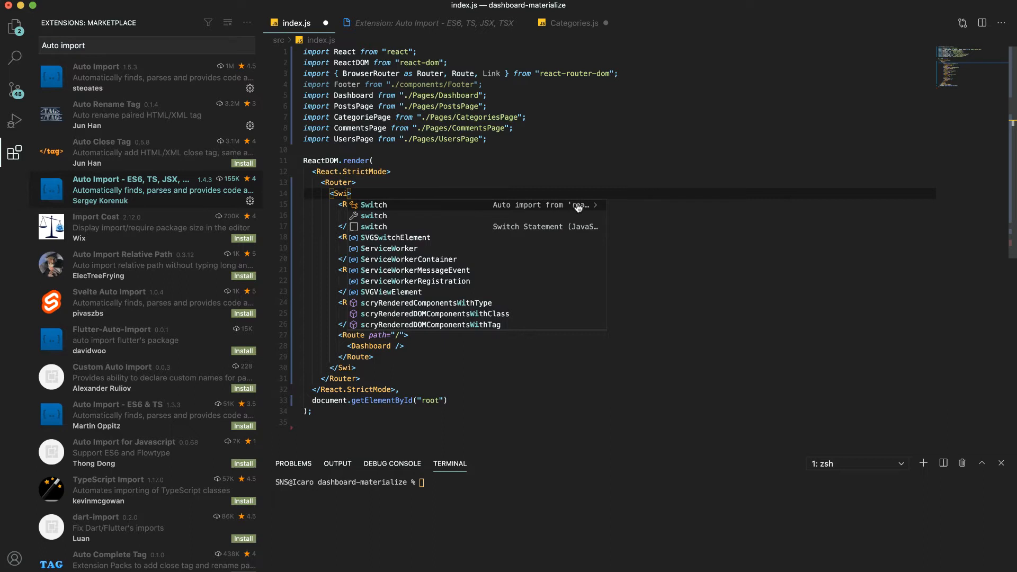
pyautogui.moveTo(591, 208)
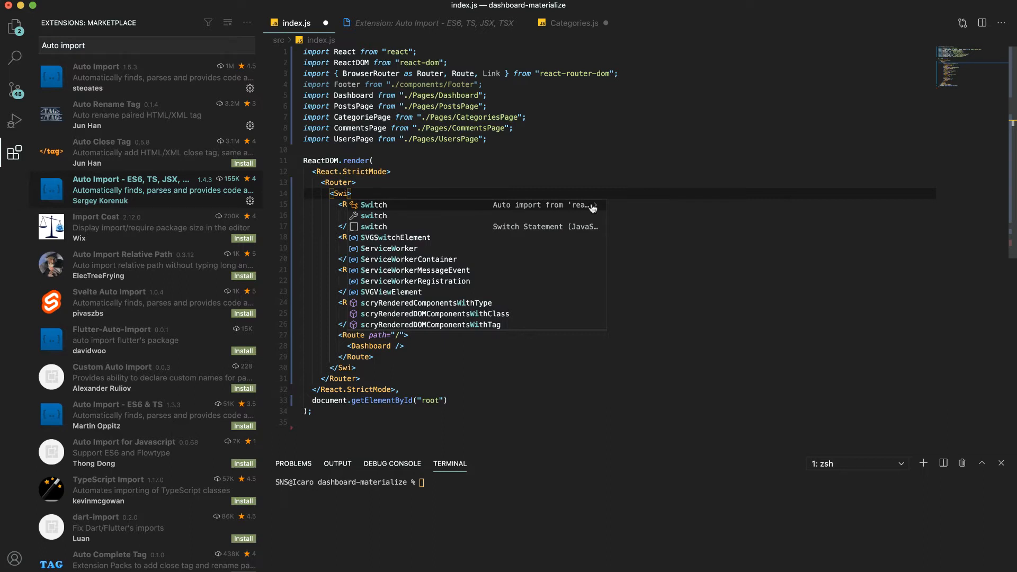
pyautogui.click(374, 204)
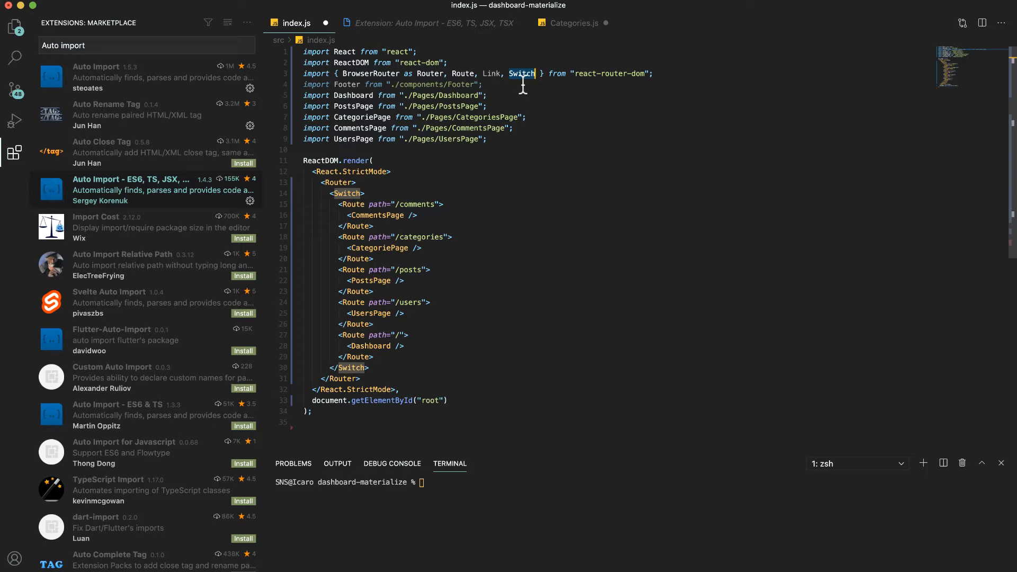
pyautogui.click(573, 23)
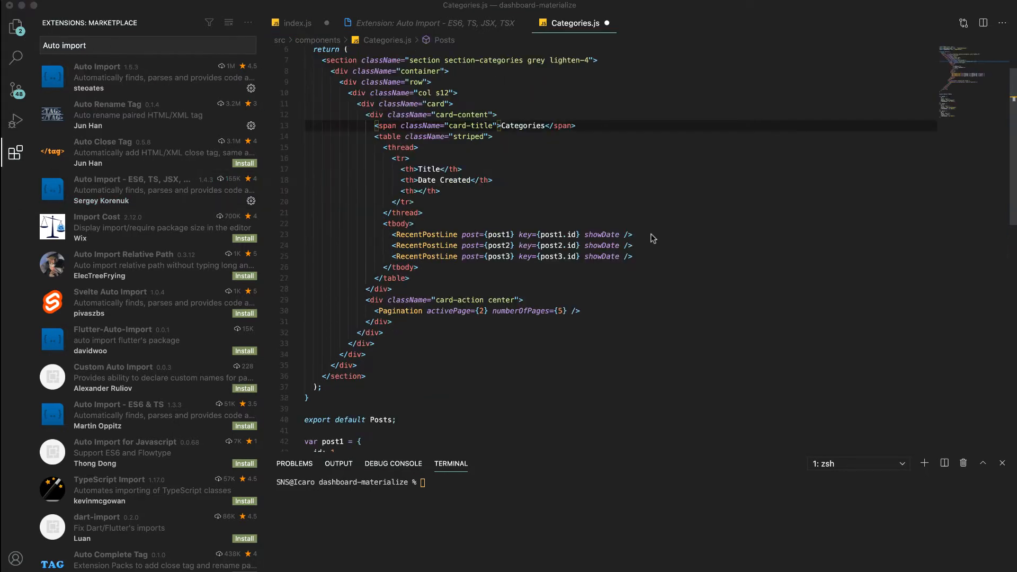
pyautogui.moveTo(155, 76)
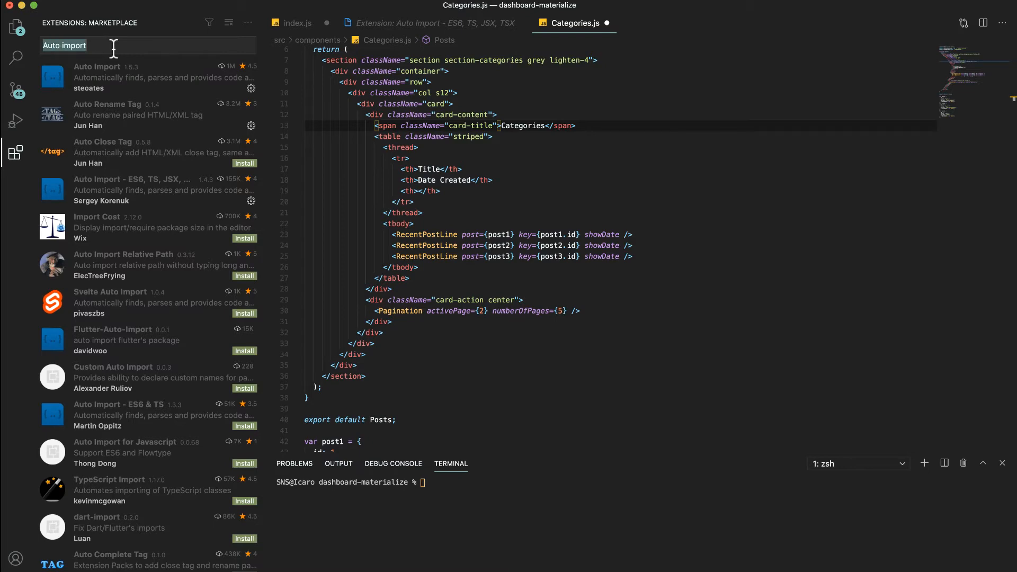
pyautogui.write('Brai')
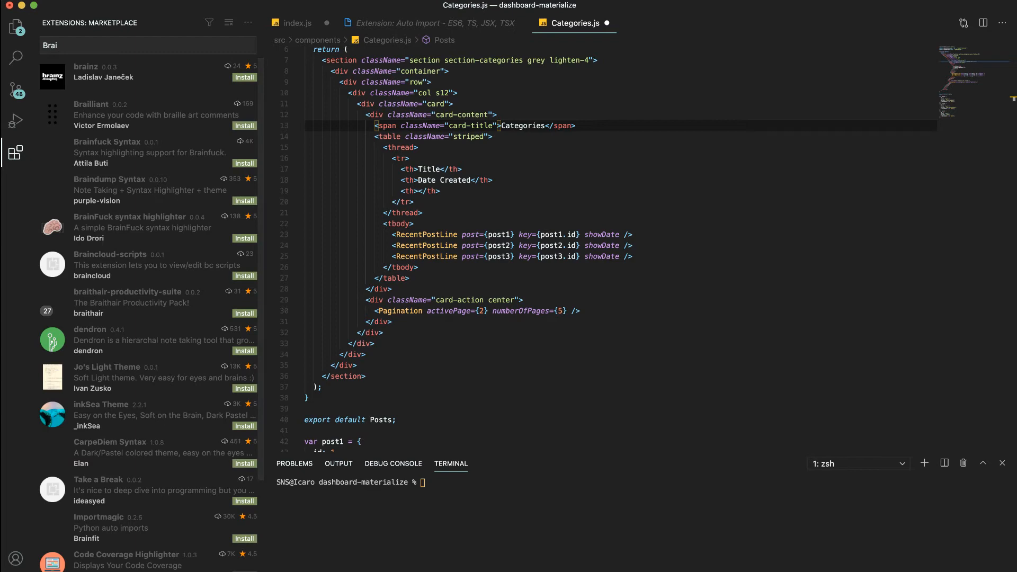
# - Search 'Bracket pair' and read through the Bracket Pair Colorizer 2 details page
pyautogui.write('Bracket a')
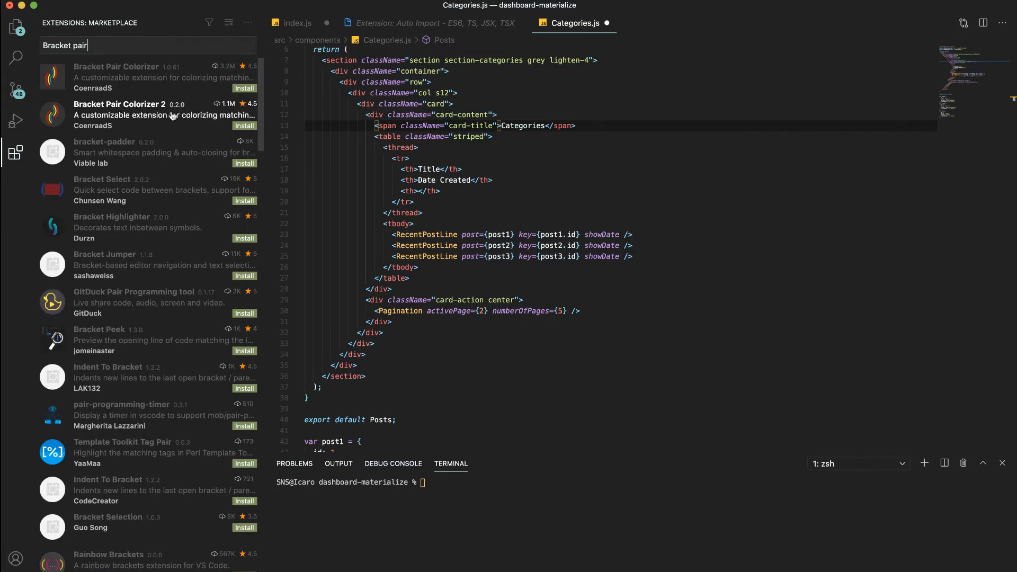
pyautogui.click(121, 110)
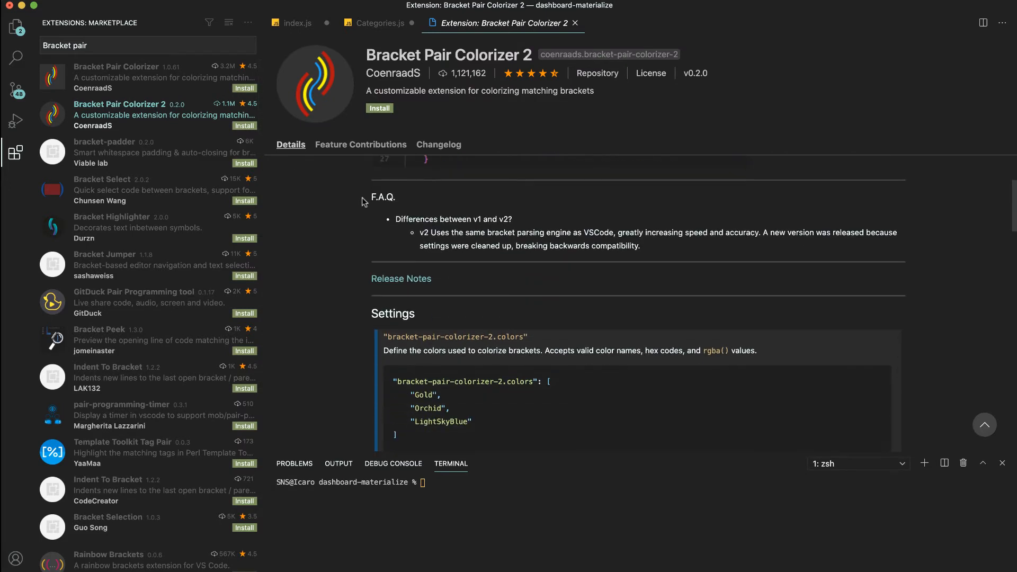
pyautogui.scroll(-3)
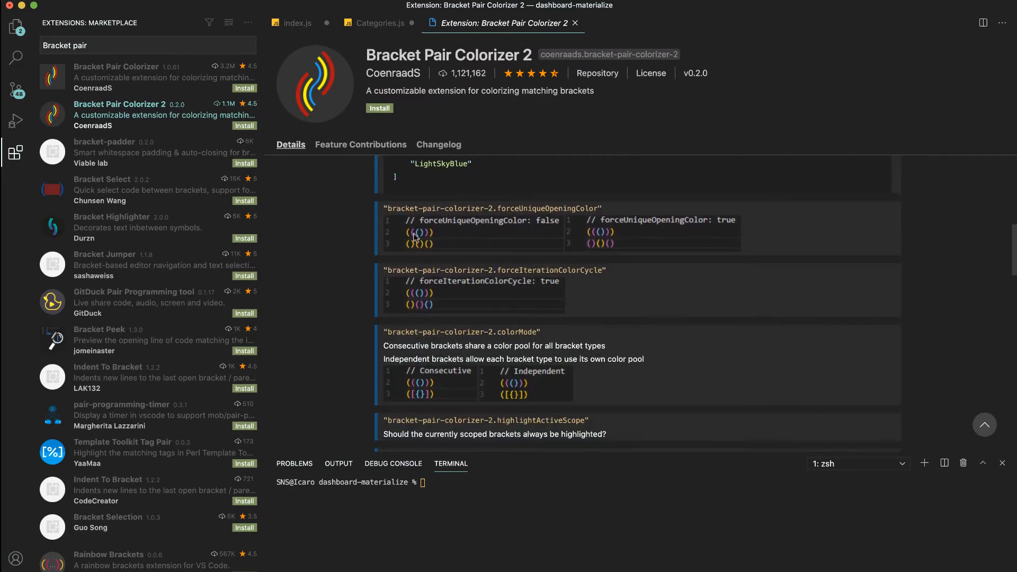
pyautogui.scroll(-3)
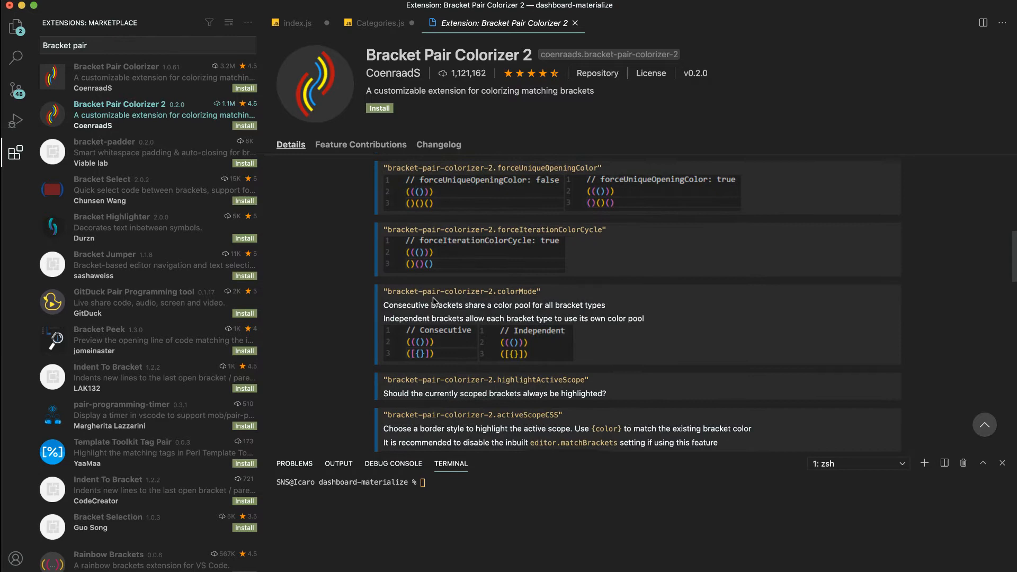
pyautogui.scroll(-3)
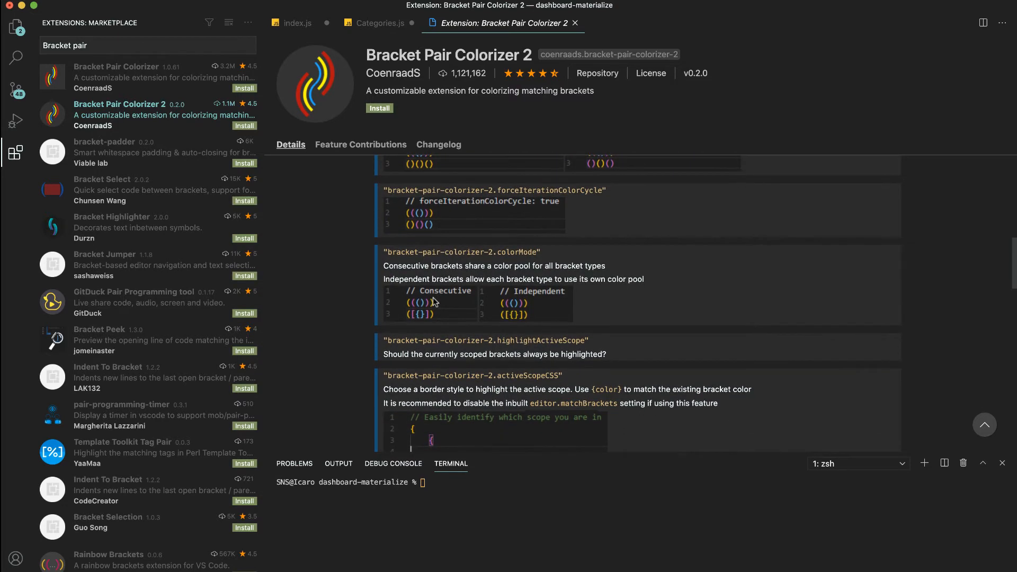
pyautogui.scroll(-3)
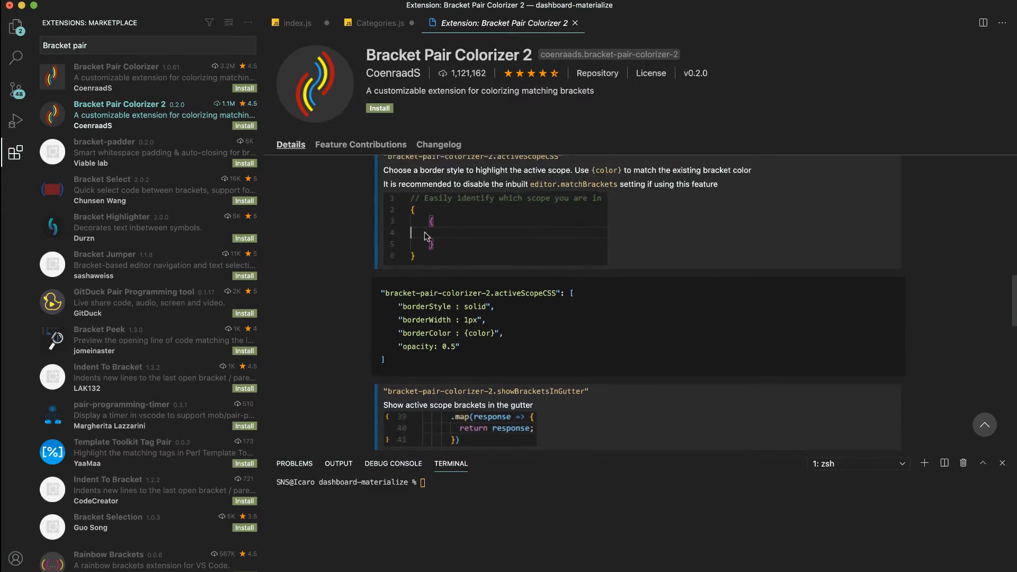
# - Write a throwaway nested-bracket test function in index.js to check Bracket Pair Colorizer 2
pyautogui.click(298, 22)
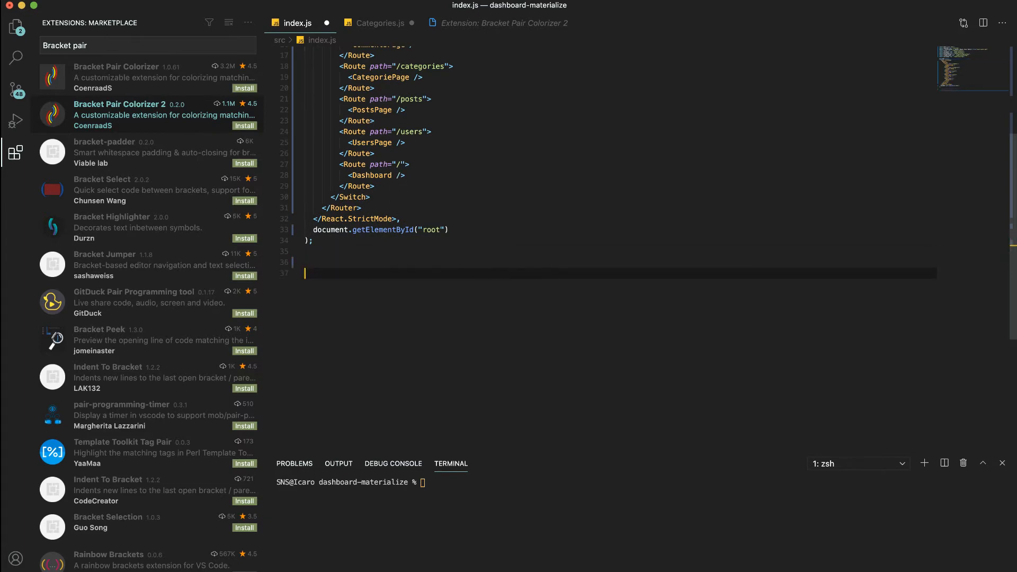
pyautogui.write('function')
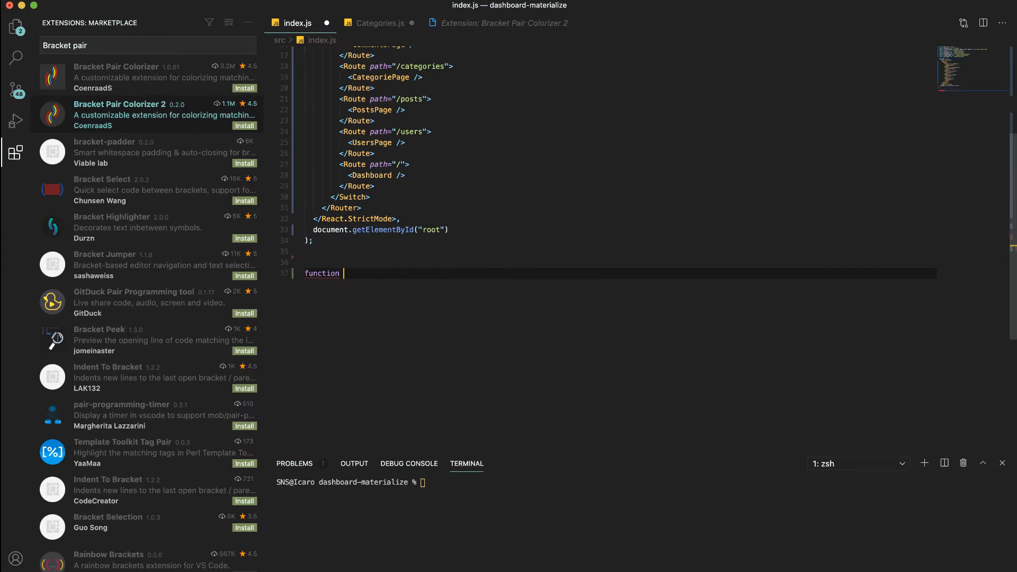
pyautogui.write('ts')
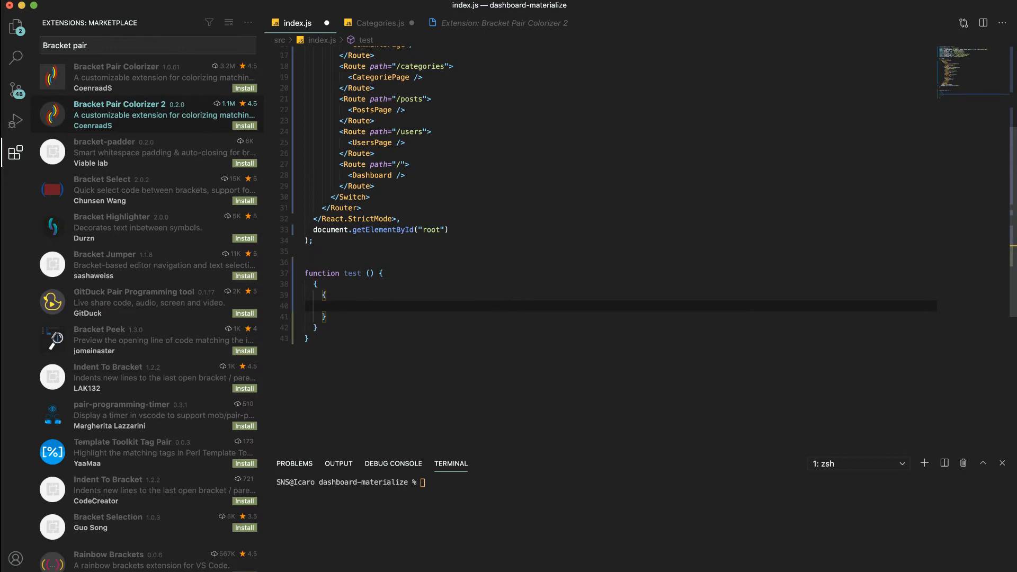
pyautogui.write('()')
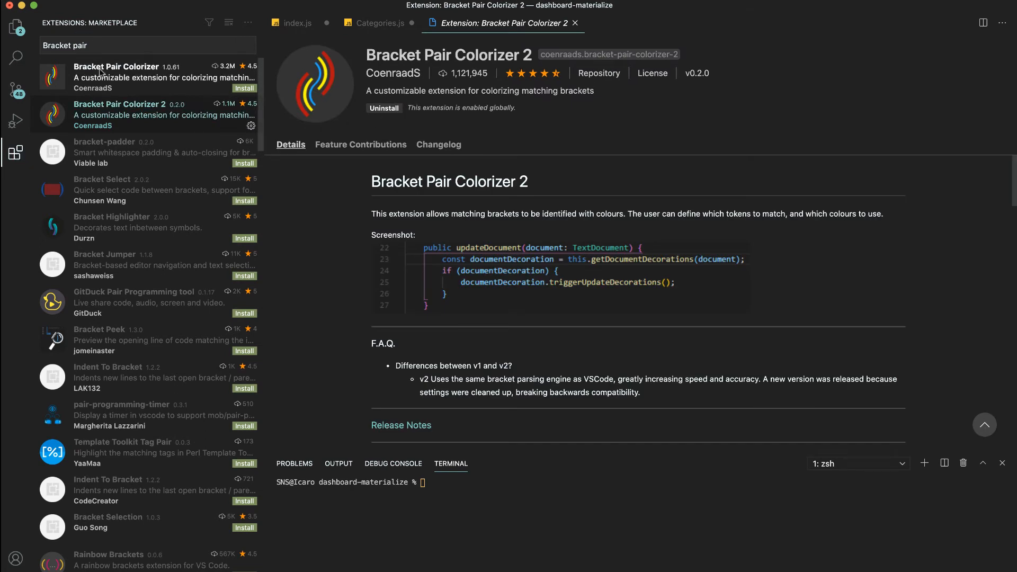
pyautogui.click(297, 22)
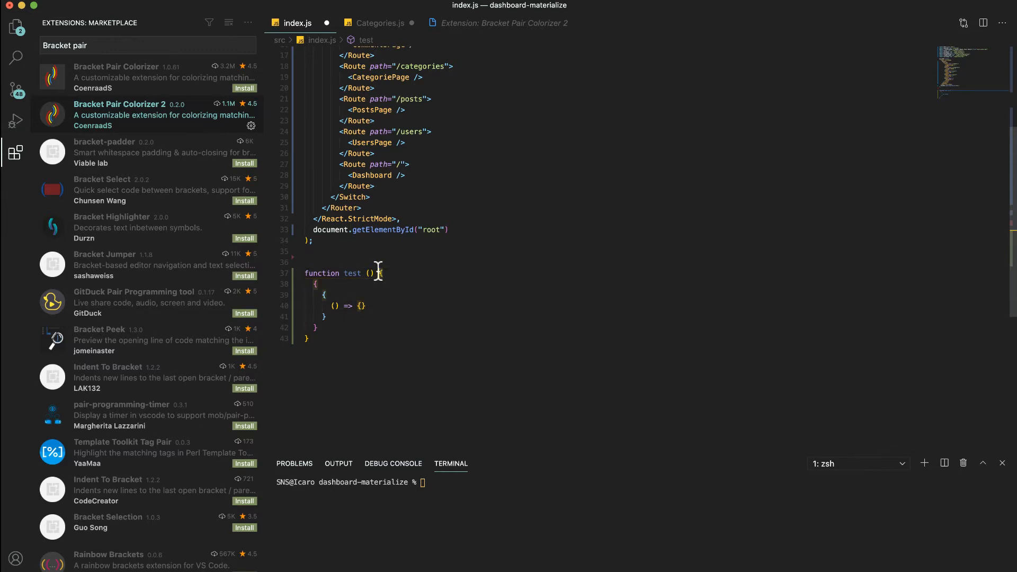
pyautogui.click(336, 317)
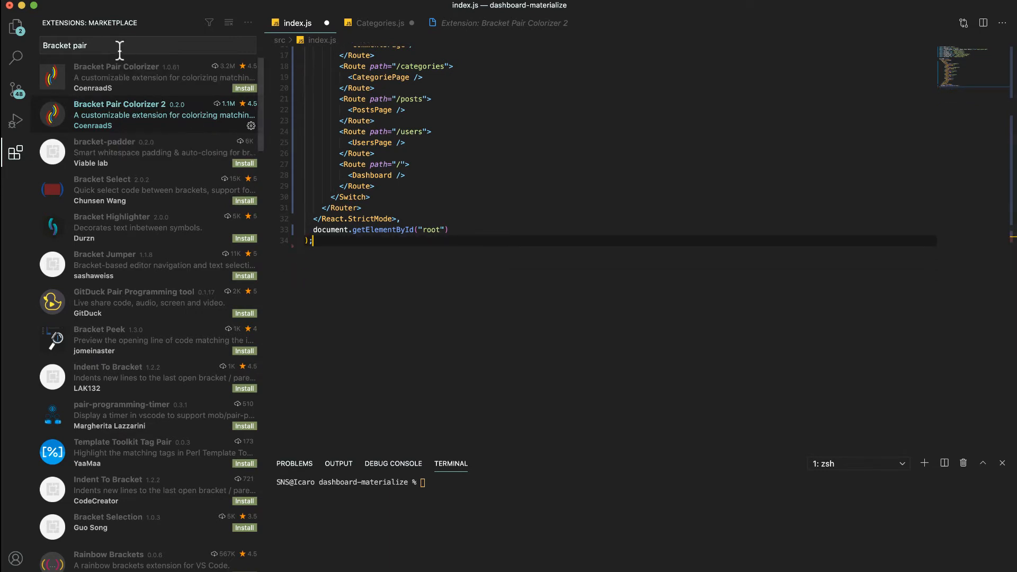
# - Search 'Color', install the Color Highlight extension, then show the empty App.css from src
pyautogui.tripleClick(64, 46)
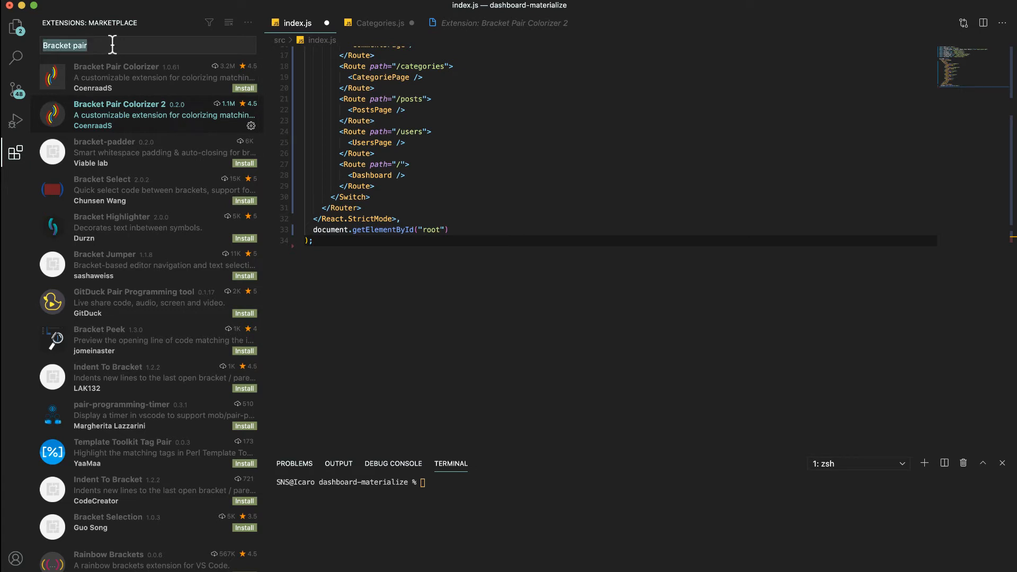
pyautogui.write('Color hi')
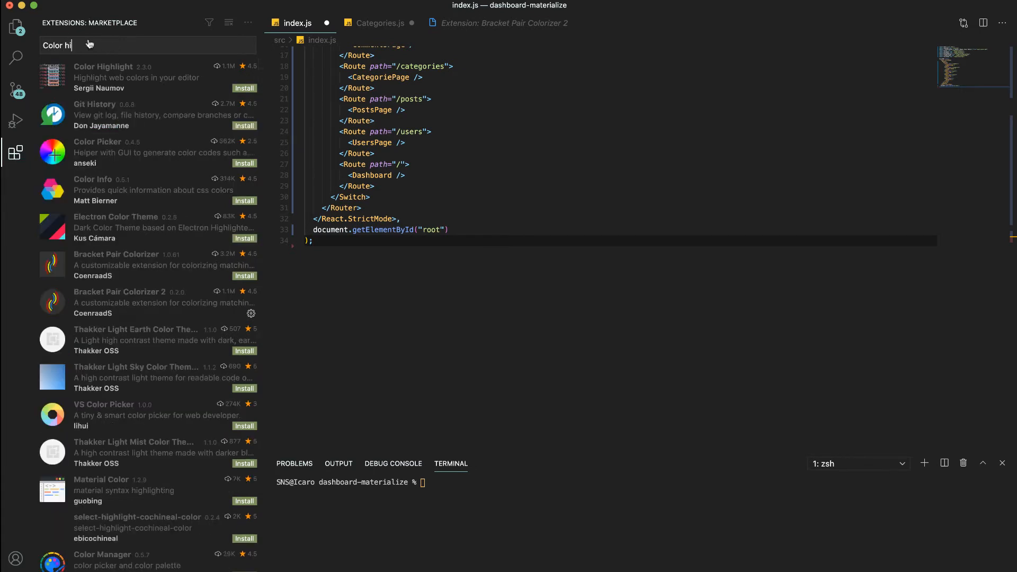
pyautogui.click(104, 77)
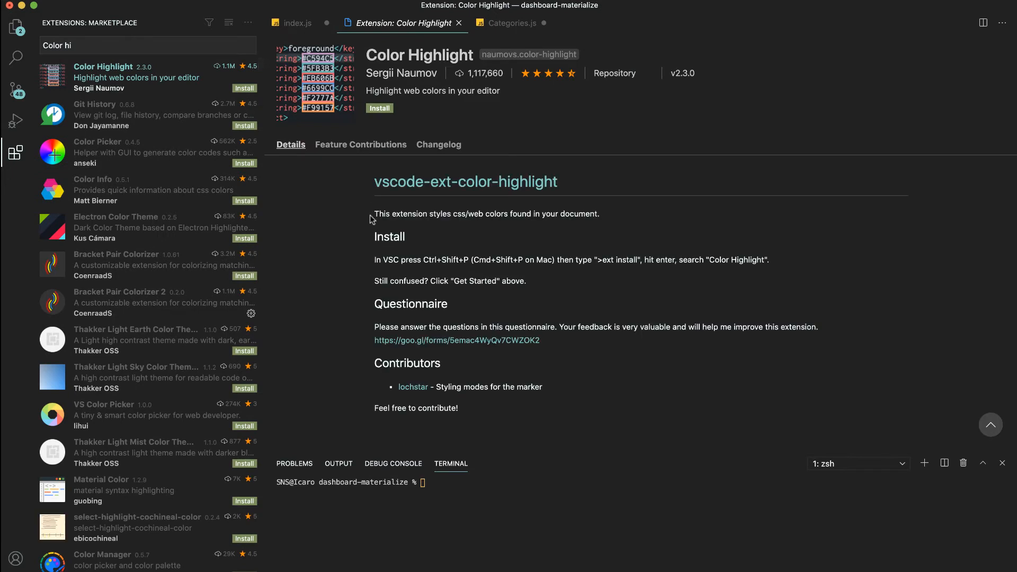
pyautogui.moveTo(389, 173)
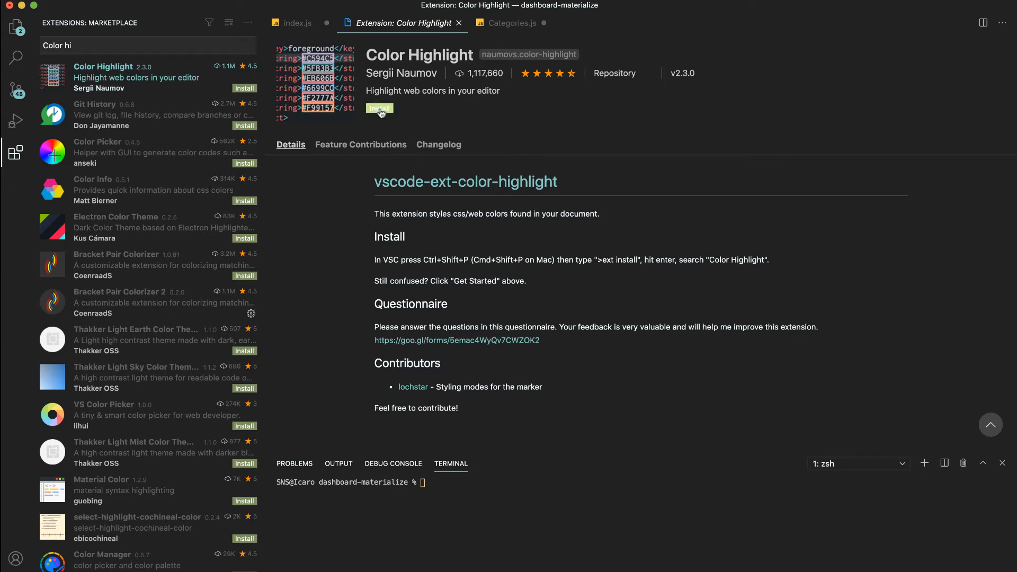
pyautogui.click(380, 108)
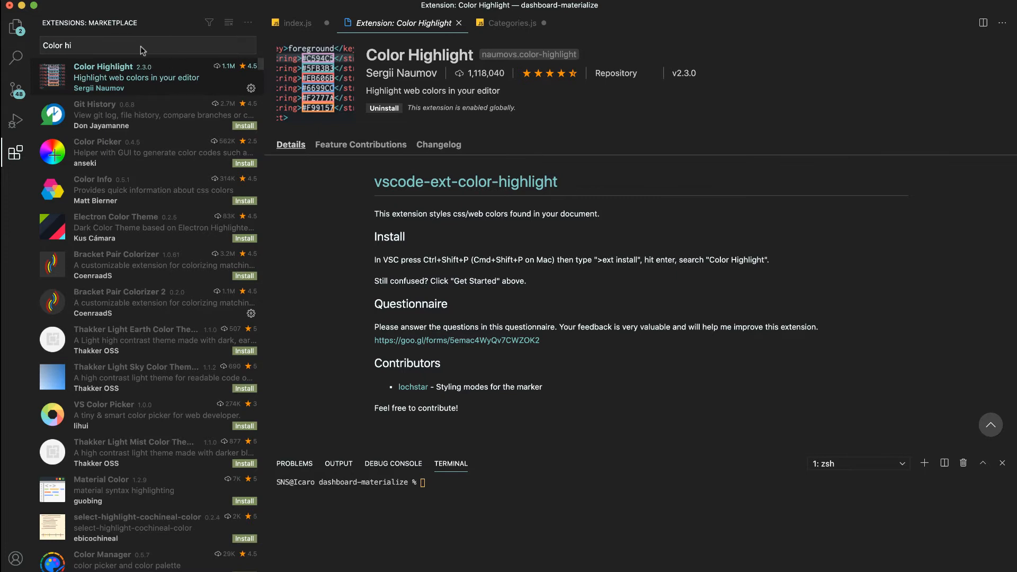
pyautogui.click(16, 26)
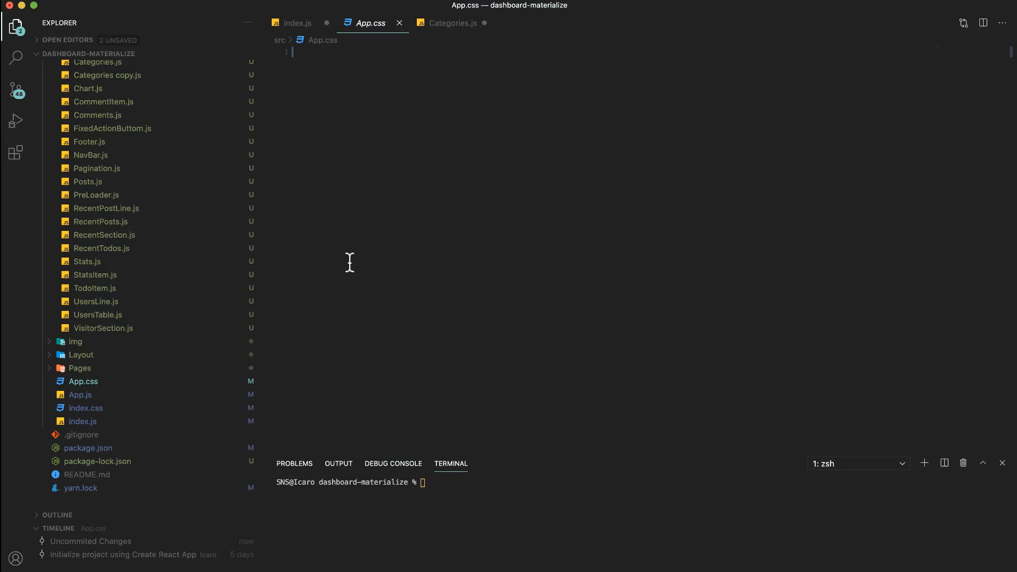
pyautogui.click(76, 80)
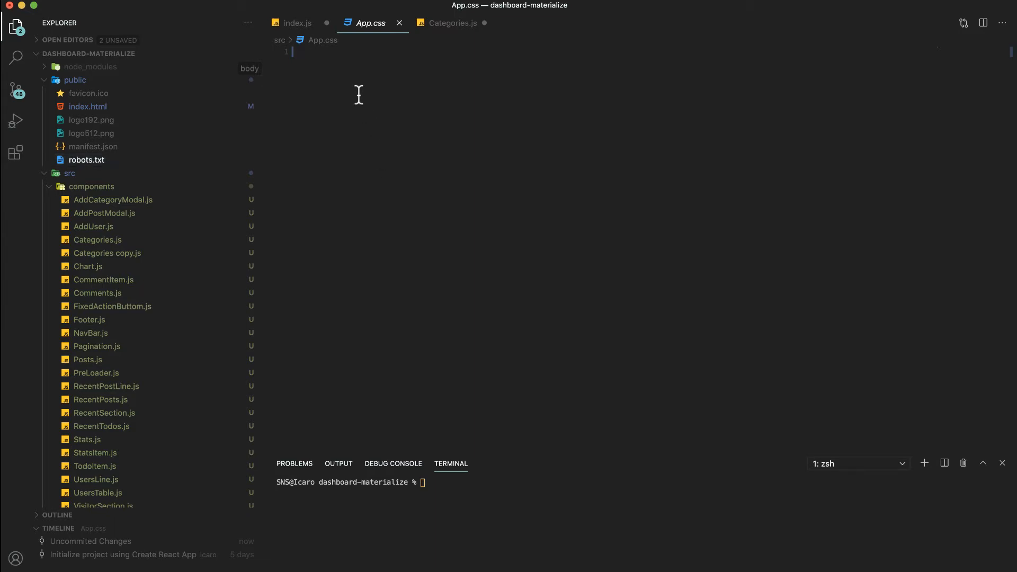
pyautogui.write('body')
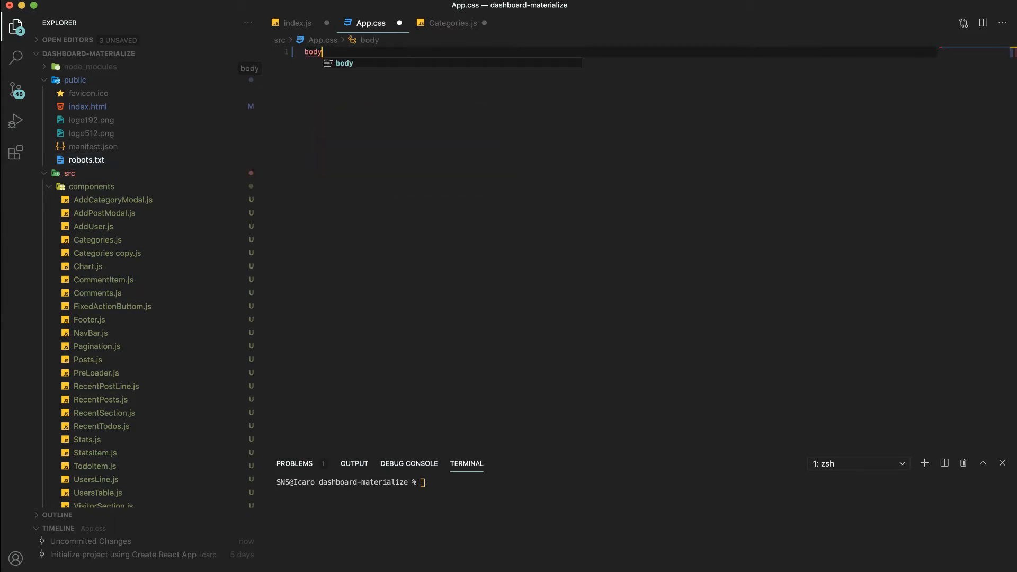
pyautogui.write(':')
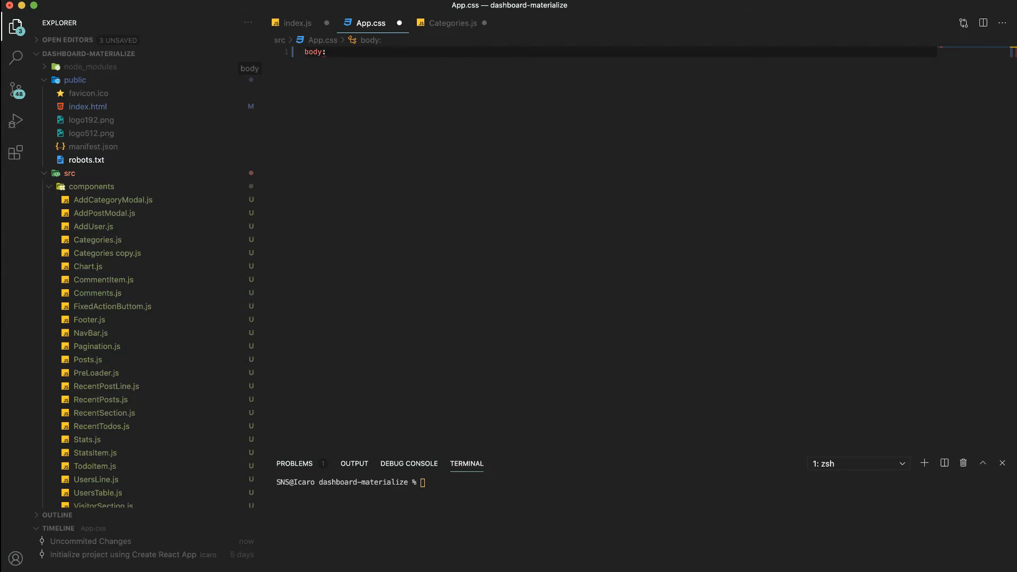
pyautogui.write('{')
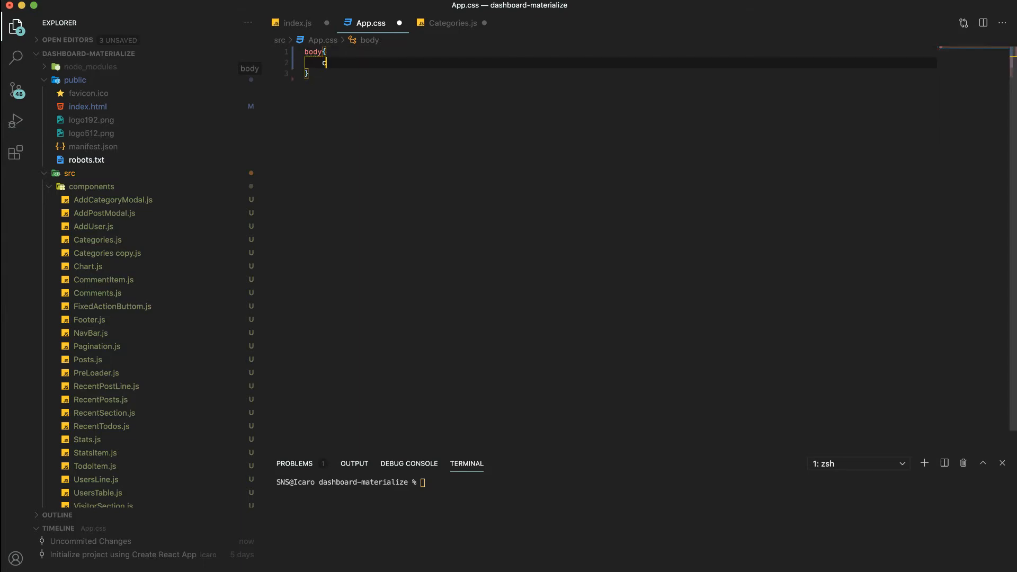
pyautogui.write('color: ;')
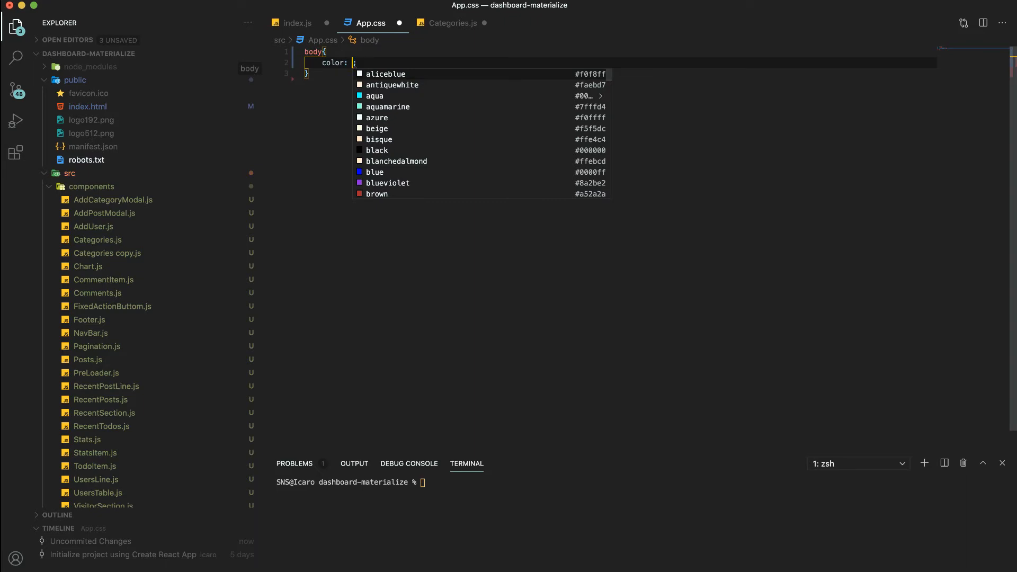
pyautogui.write('#ff')
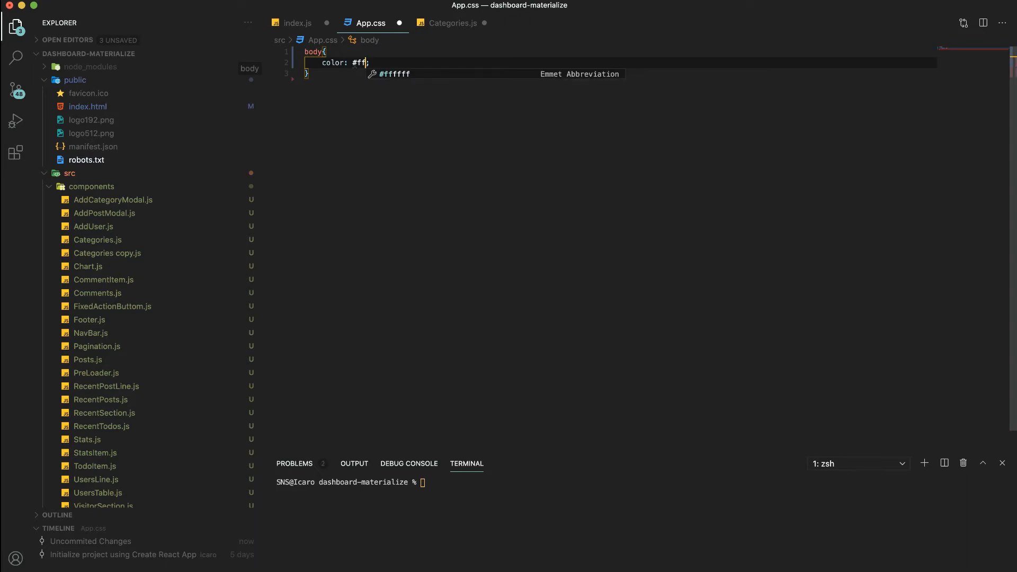
pyautogui.write('3c')
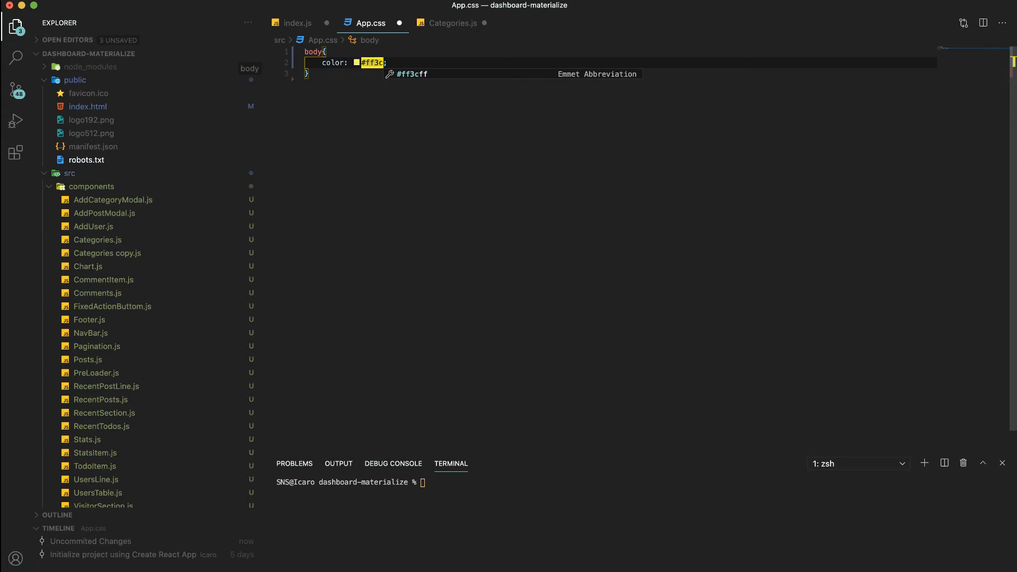
pyautogui.write('99')
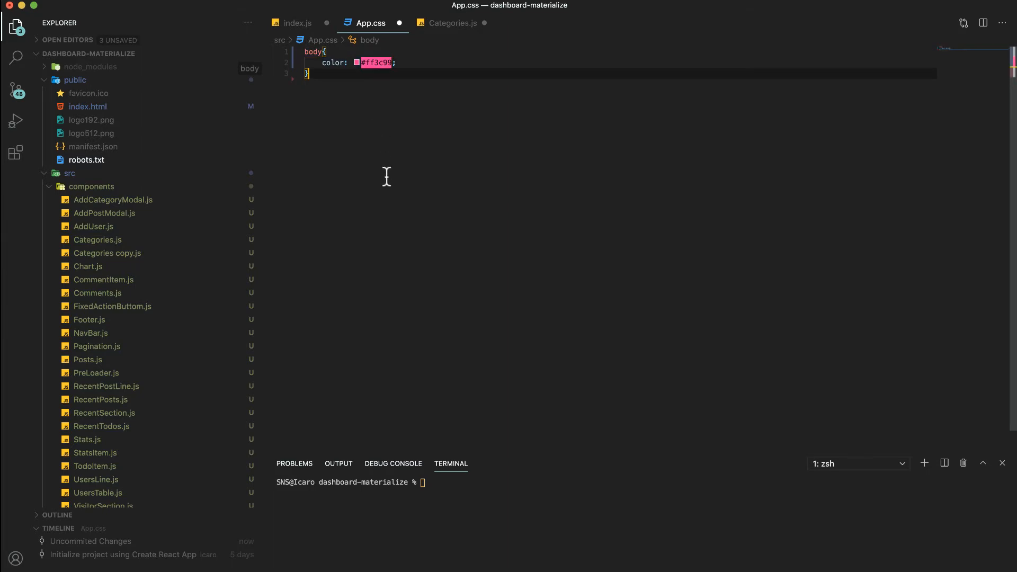
pyautogui.moveTo(327, 84)
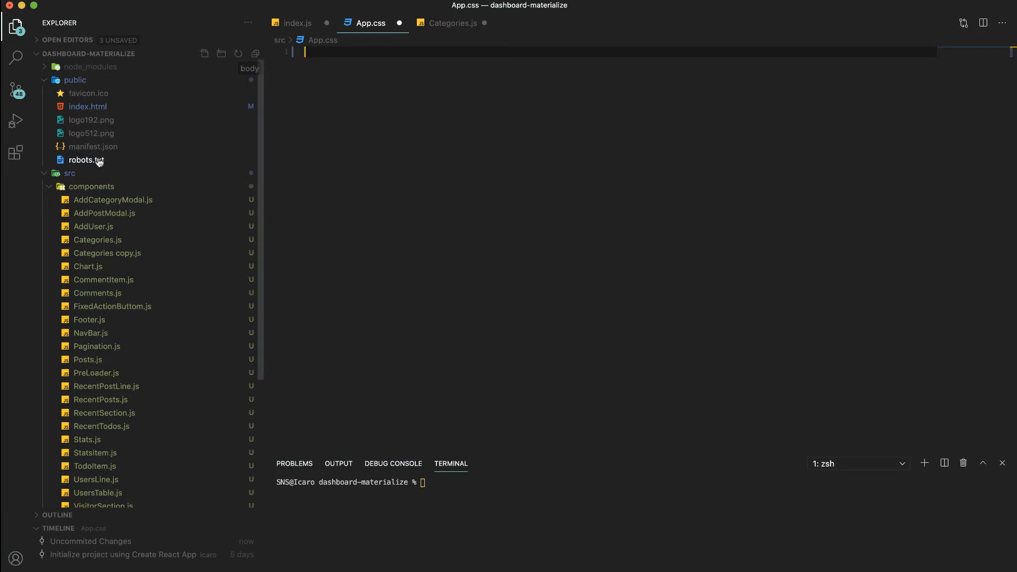
pyautogui.click(15, 153)
pyautogui.write('Es')
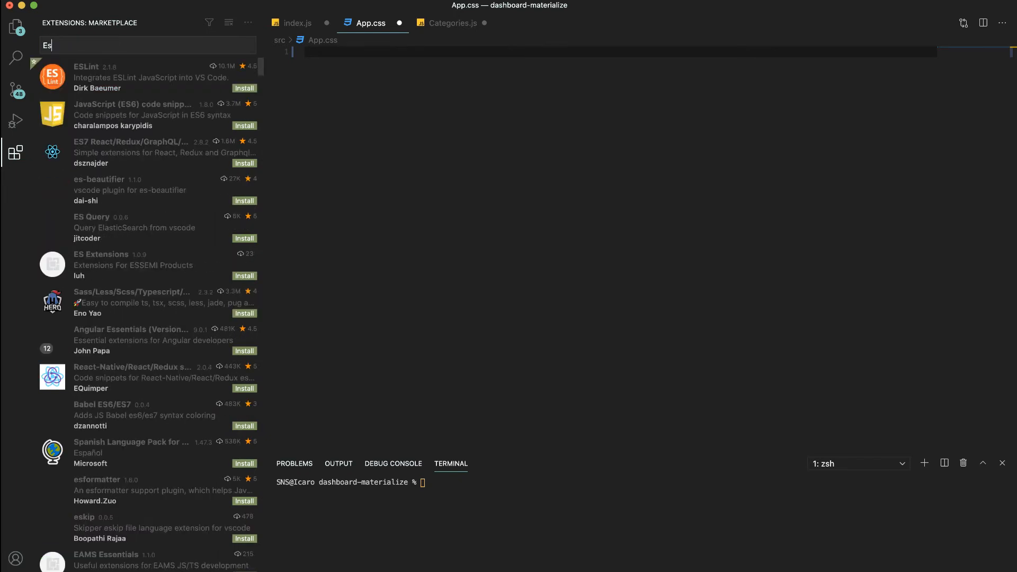
# - Search 'ES7 react', install the ES7 React/Redux/GraphQL snippets extension and return to index.js
pyautogui.write('7 read')
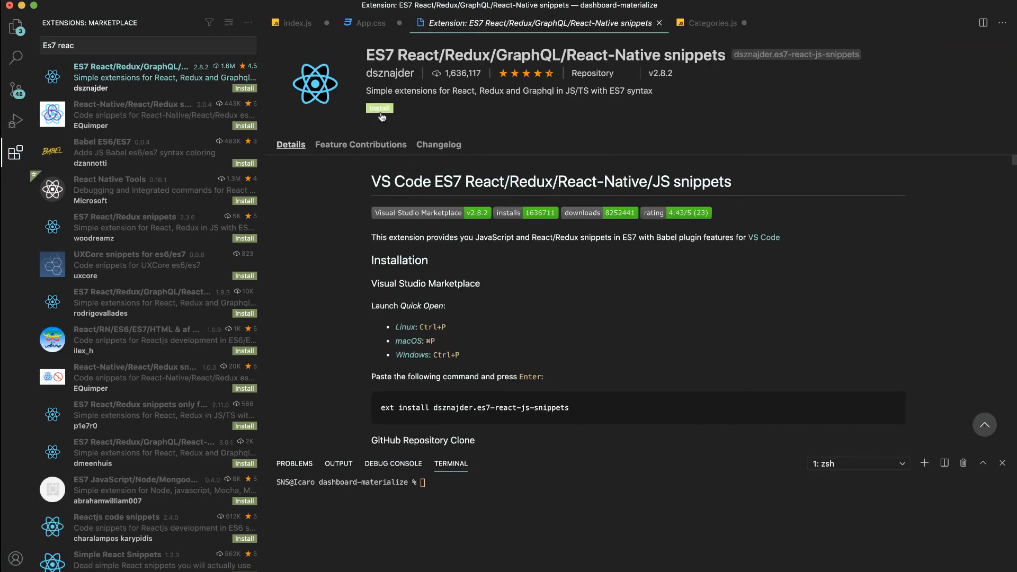
pyautogui.click(379, 108)
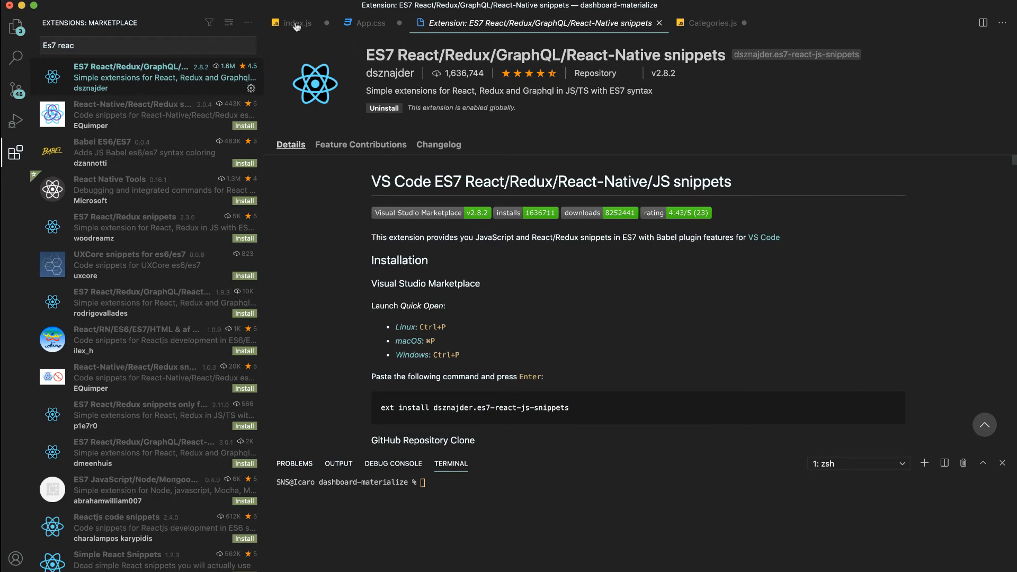
pyautogui.click(299, 22)
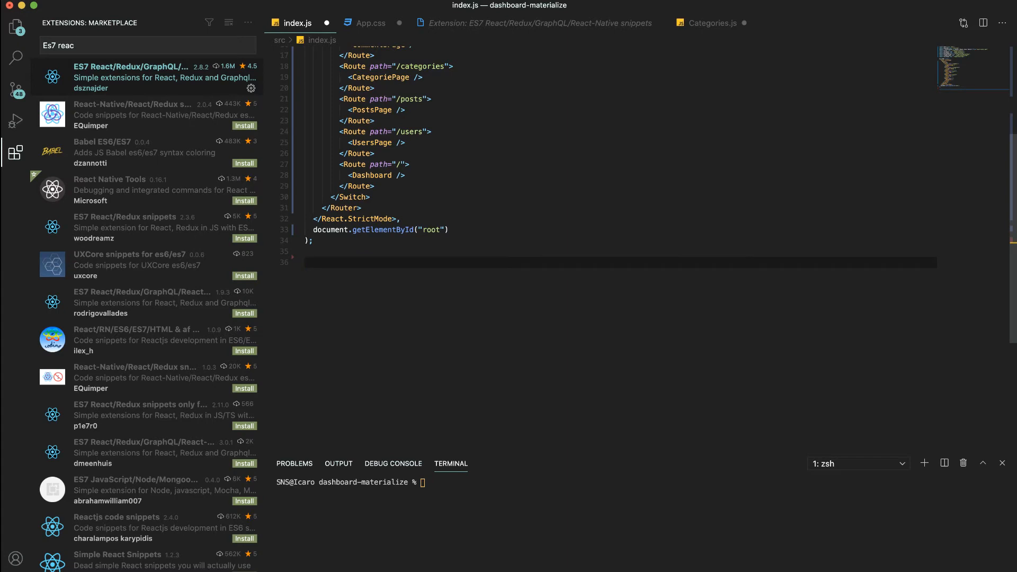
# - Expand the rfce snippet in index.js, keeping only the import React from 'react' line
pyautogui.write('rf')
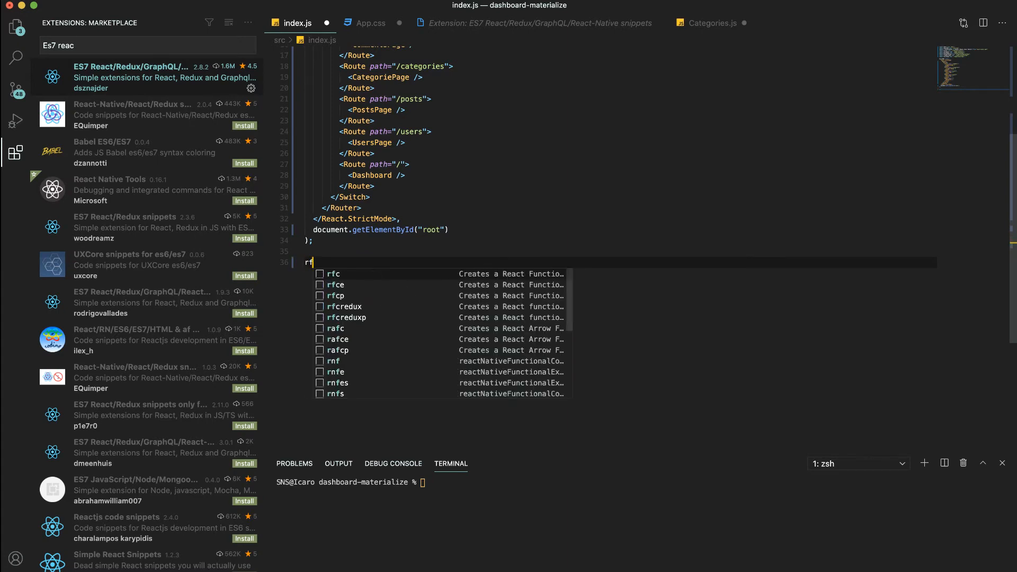
pyautogui.write('ce')
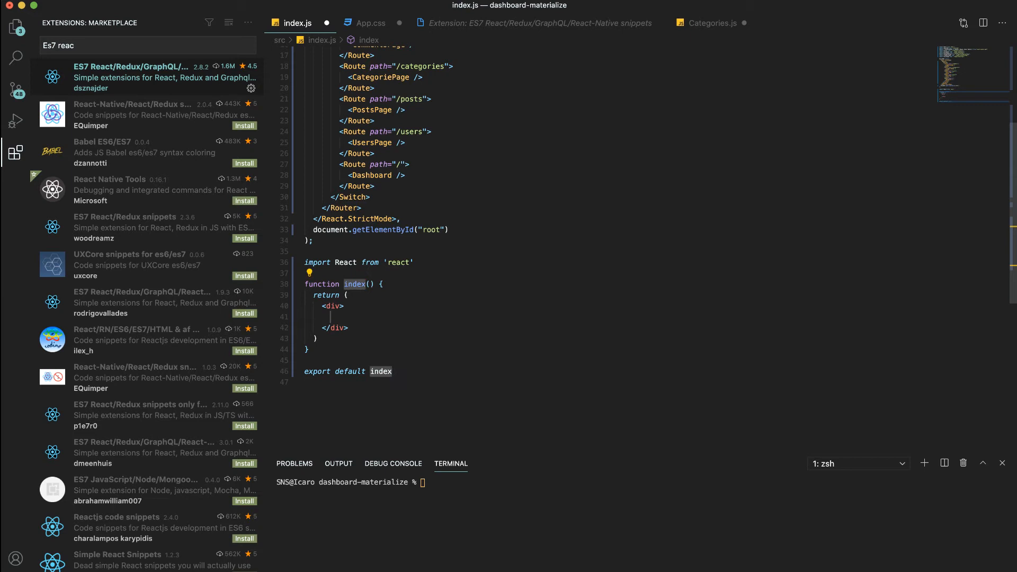
pyautogui.click(393, 371)
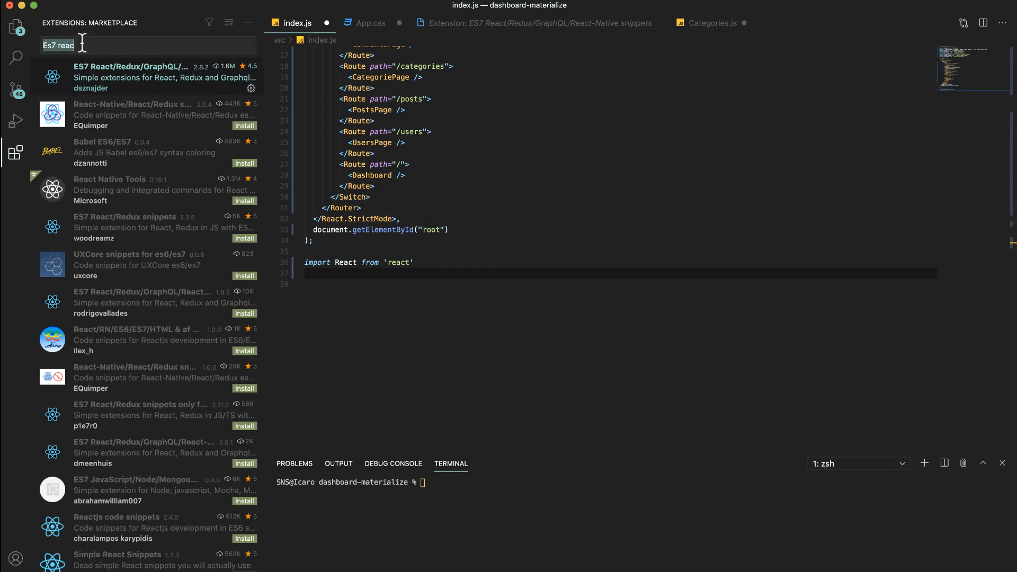
# - Replace the ES7 query with 'High' to search for a tag-highlighting extension
pyautogui.write('H')
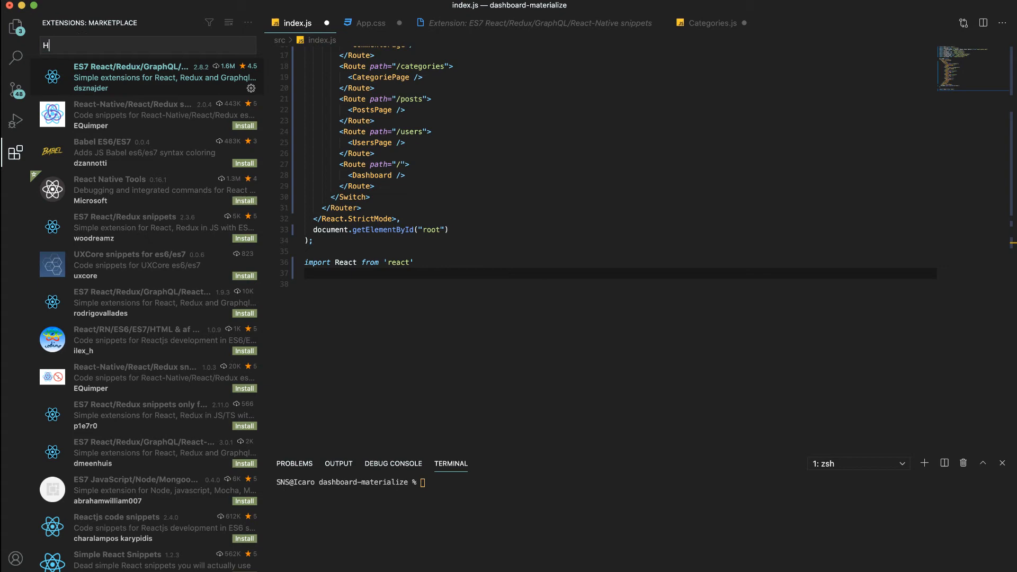
pyautogui.write('ighlight matching tag')
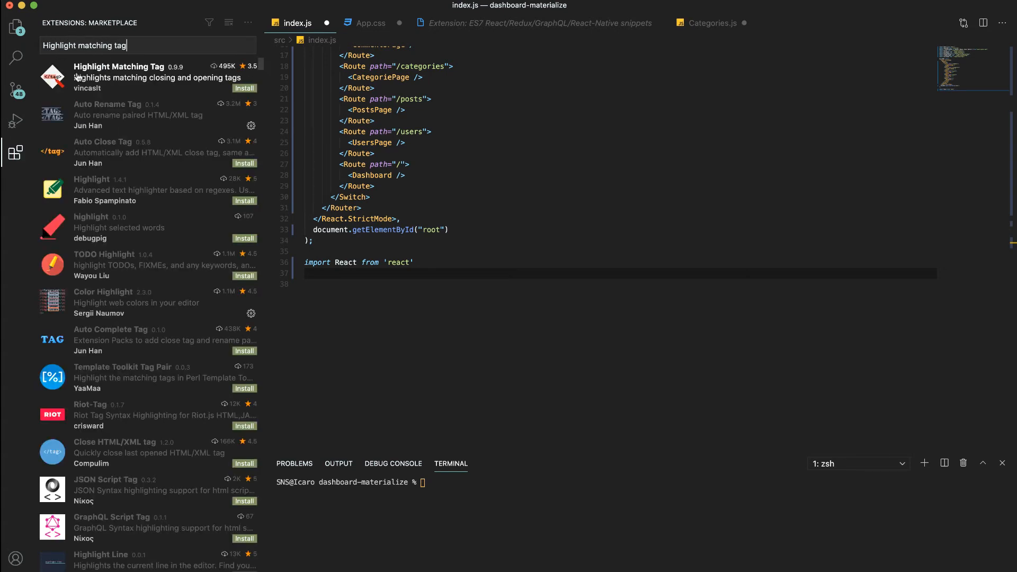
# - Install Highlight Matching Tag and check the paired Switch tags highlight in index.js
pyautogui.click(120, 66)
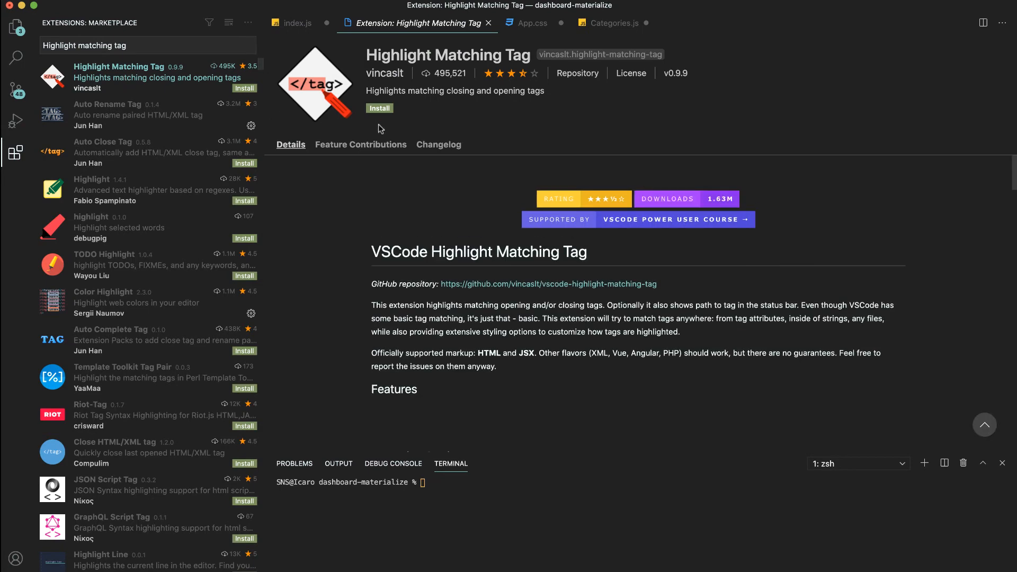
pyautogui.scroll(-3)
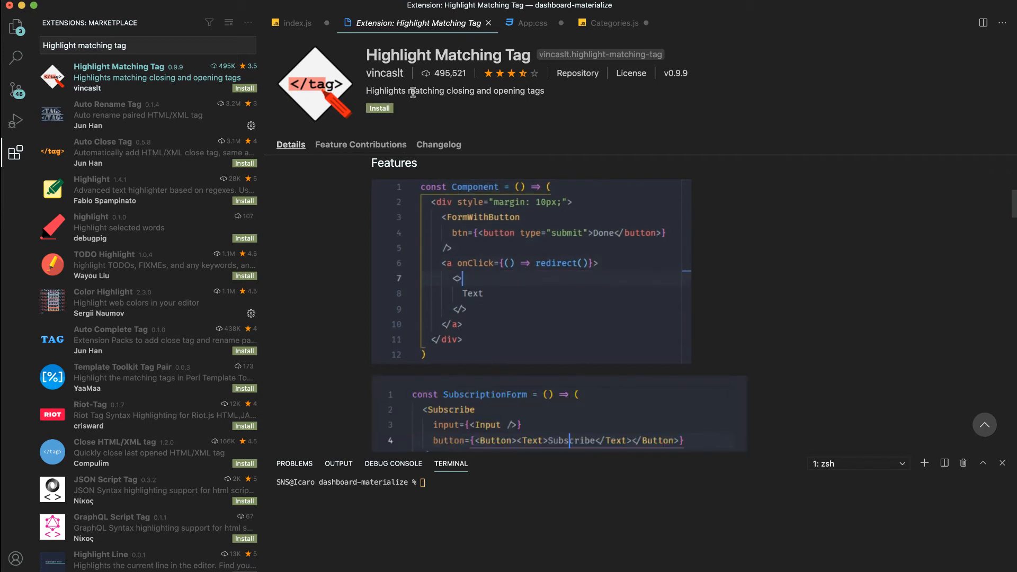
pyautogui.click(379, 108)
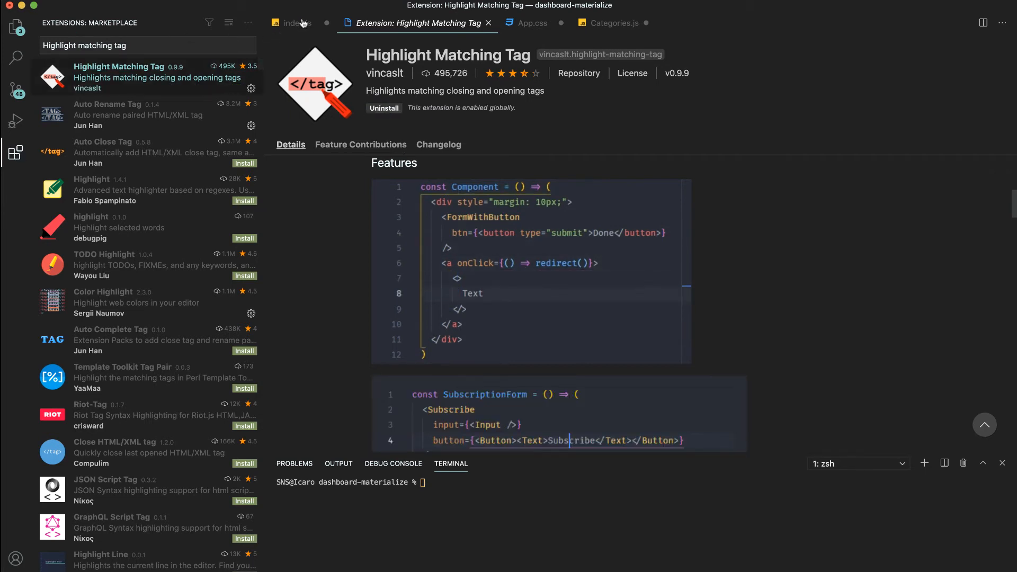
pyautogui.click(298, 22)
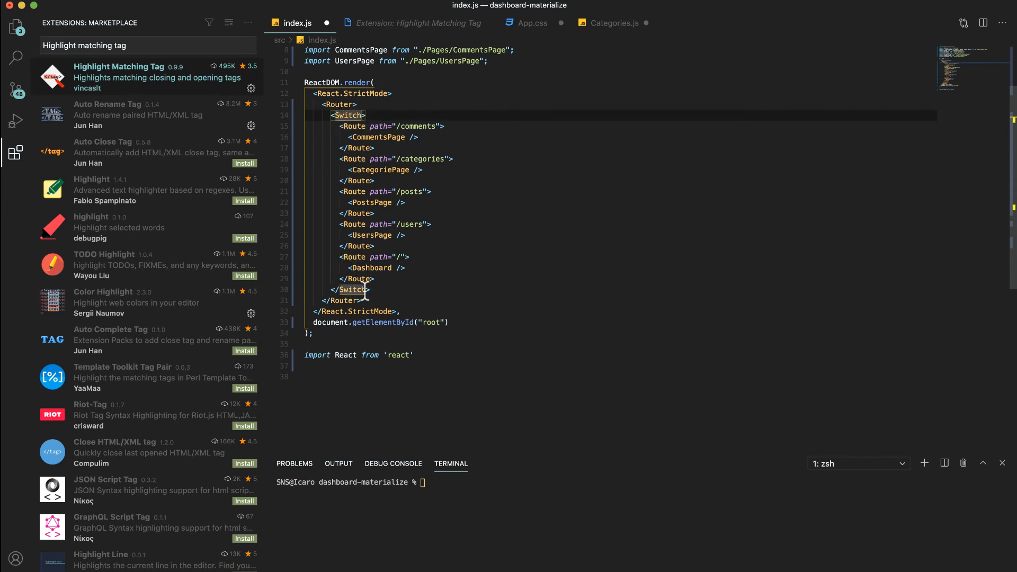
pyautogui.moveTo(397, 289)
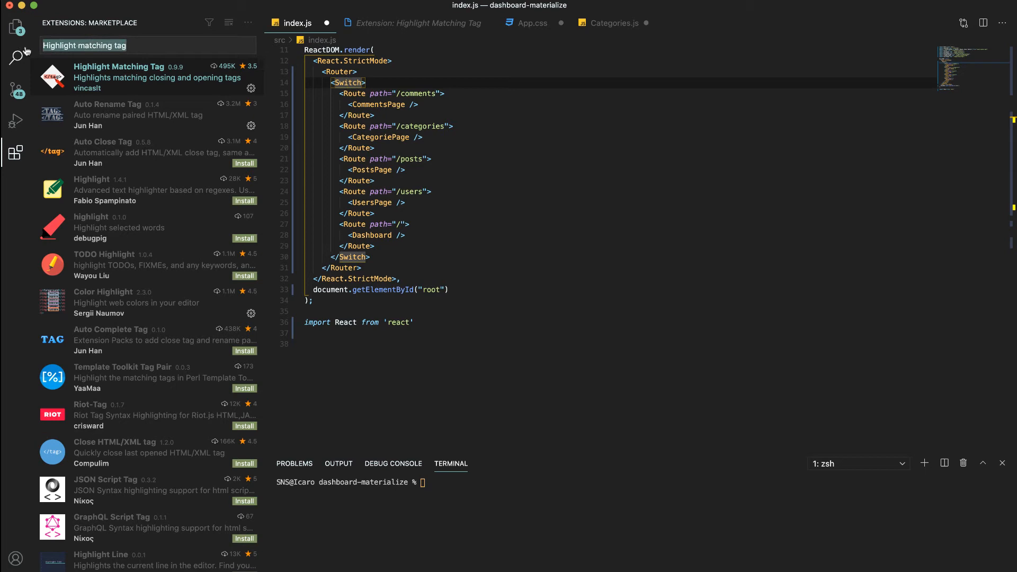
# - Search 'indent rainbow' and review the indent-rainbow by oderwat details
pyautogui.write('Inc')
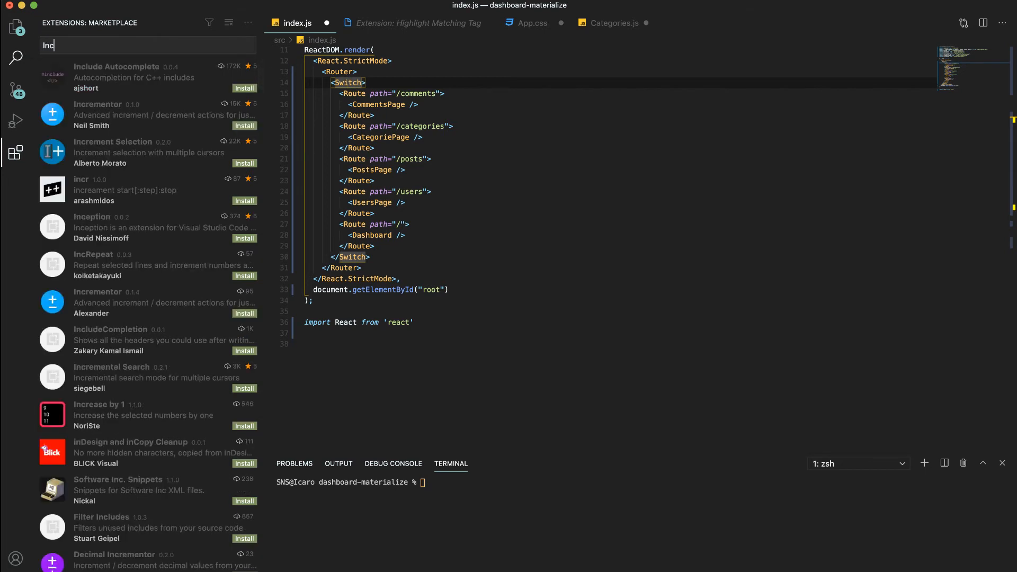
pyautogui.write('Indent')
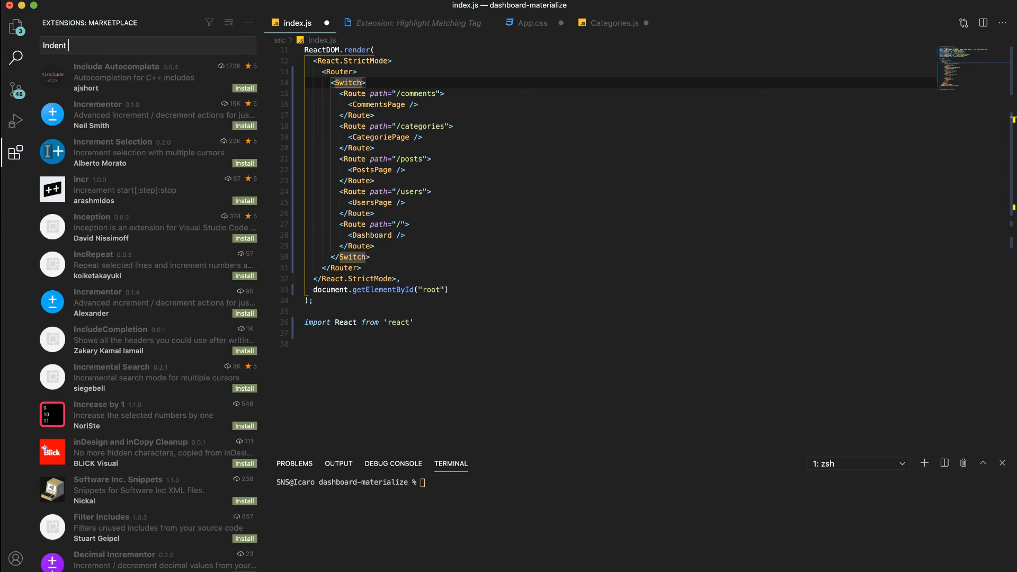
pyautogui.write('r')
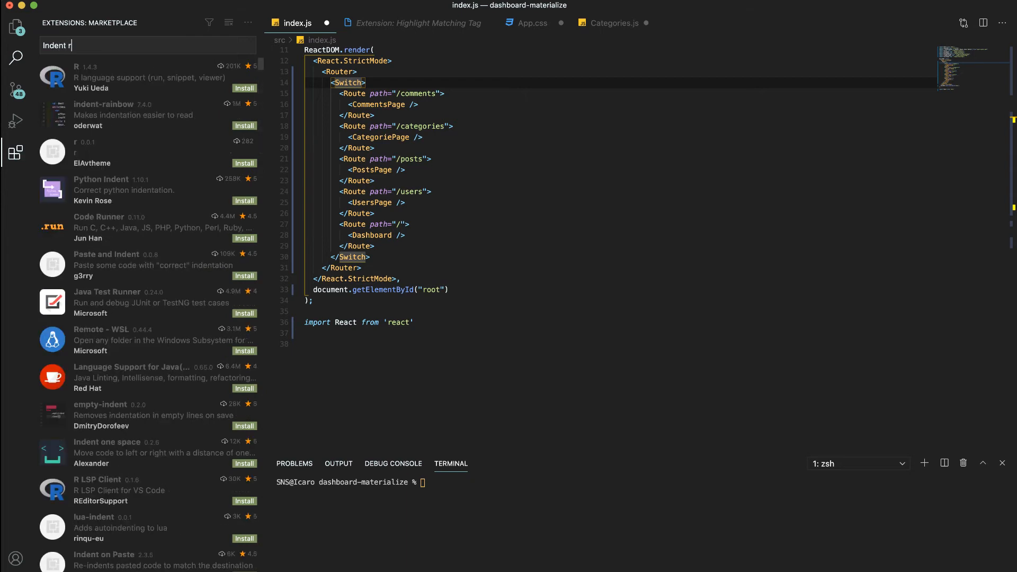
pyautogui.write('ainbow')
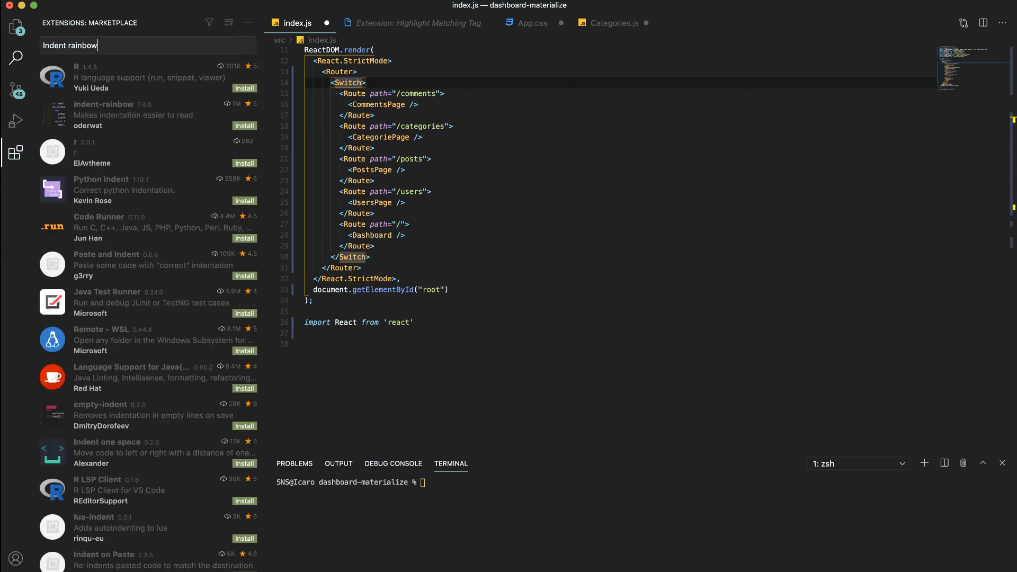
pyautogui.click(129, 78)
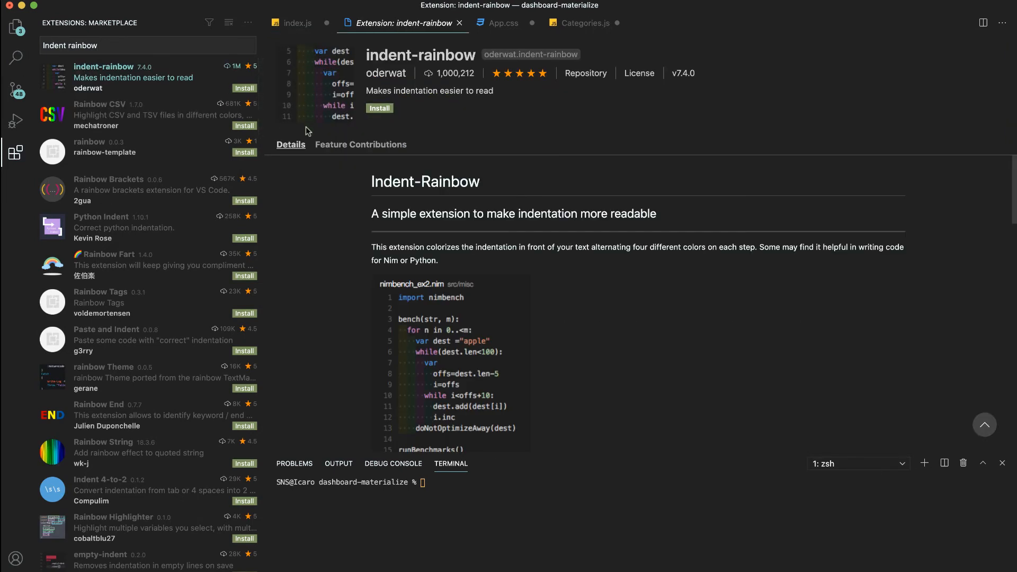
pyautogui.scroll(-3)
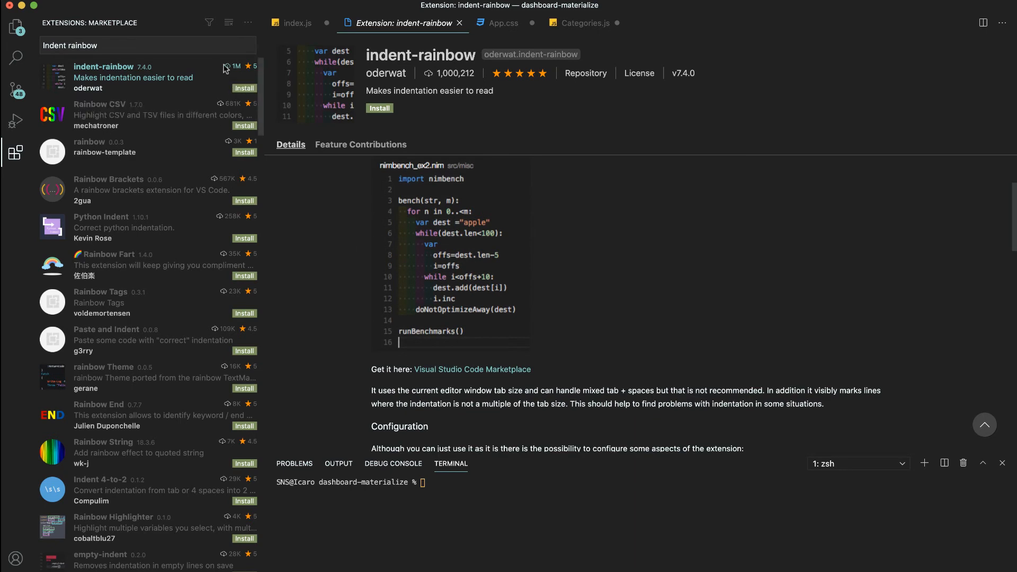
# - Install indent-rainbow and view index.js with coloured indentation
pyautogui.click(297, 22)
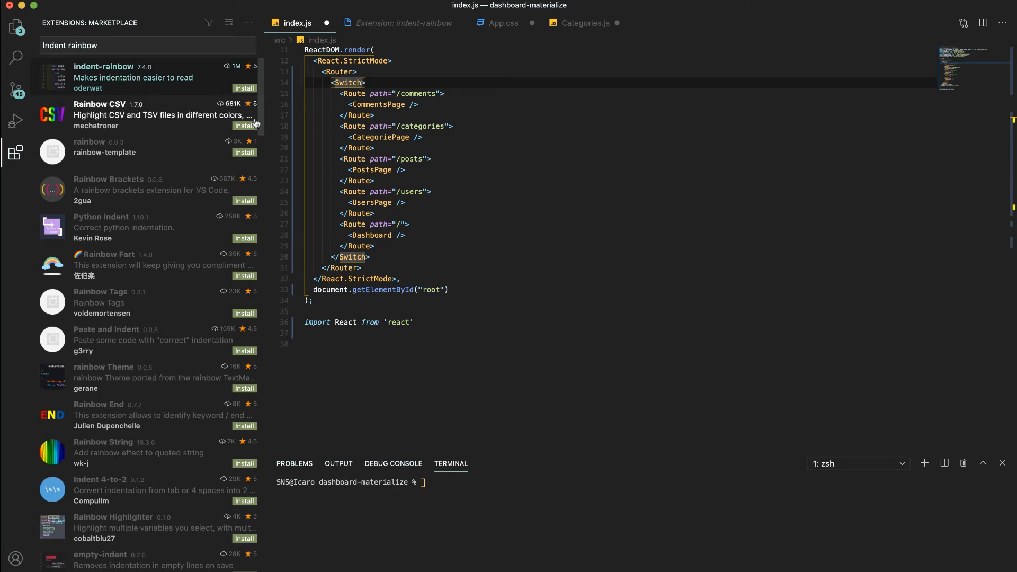
pyautogui.click(132, 77)
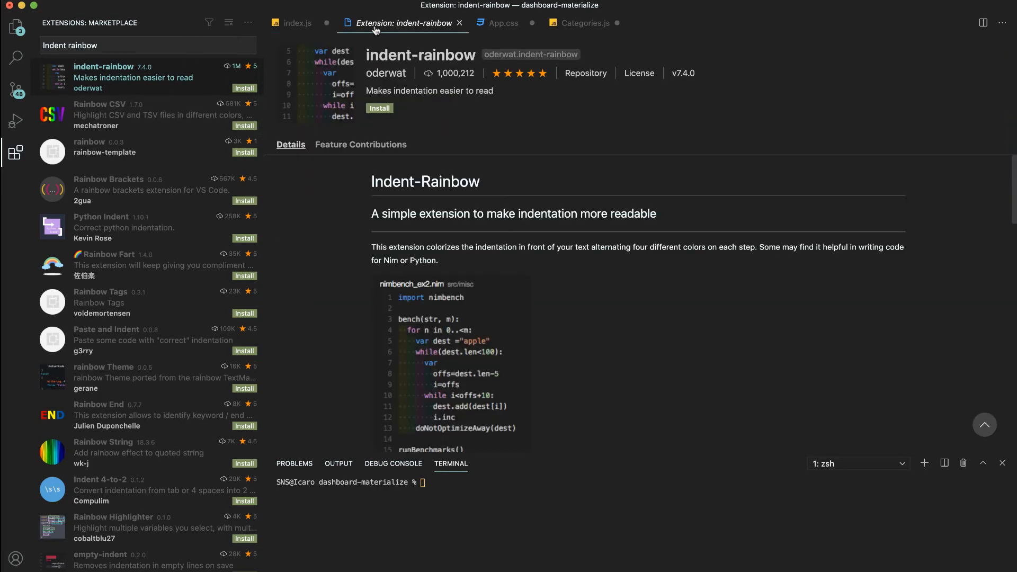
pyautogui.click(379, 109)
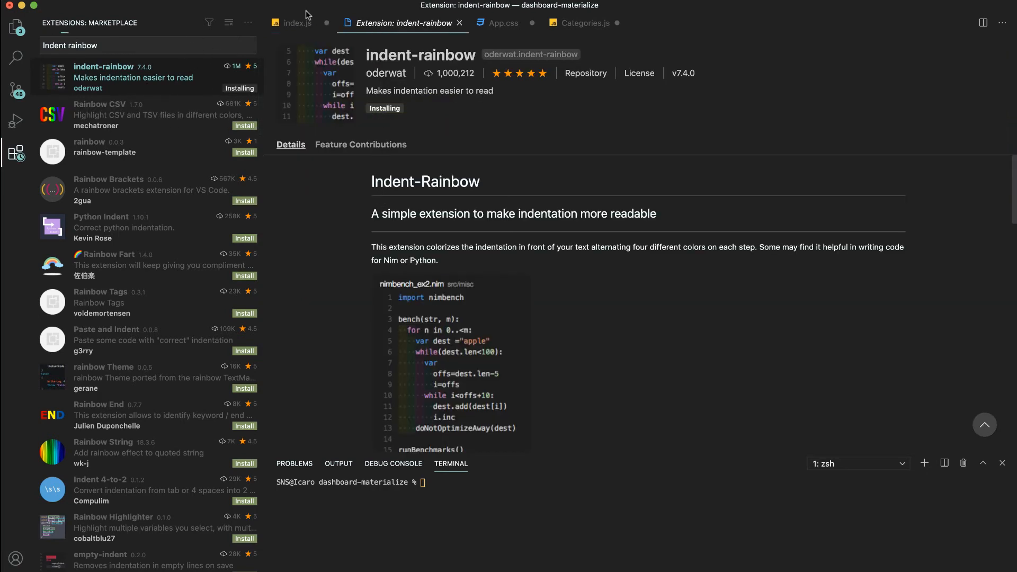
pyautogui.click(297, 22)
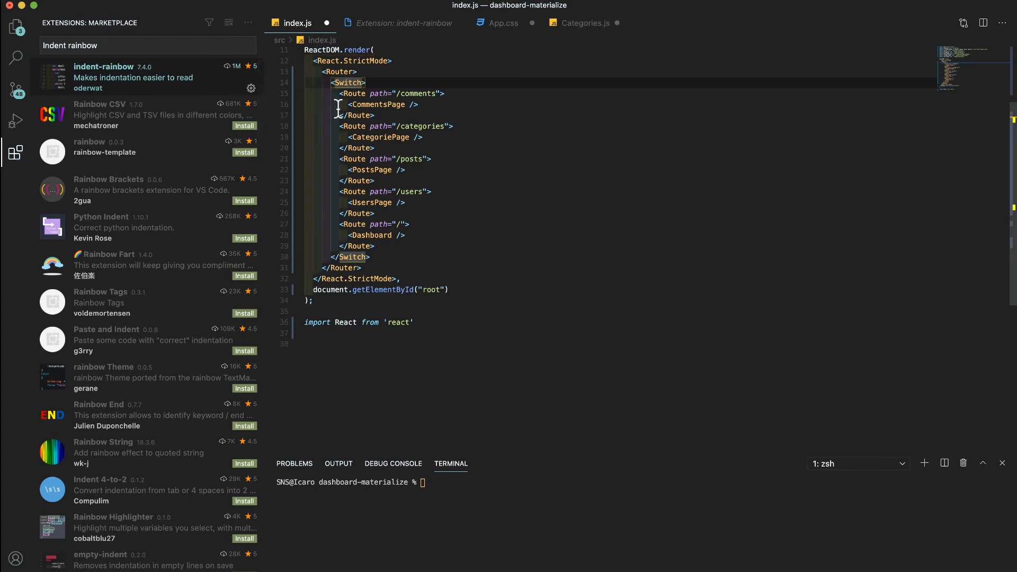
pyautogui.moveTo(333, 162)
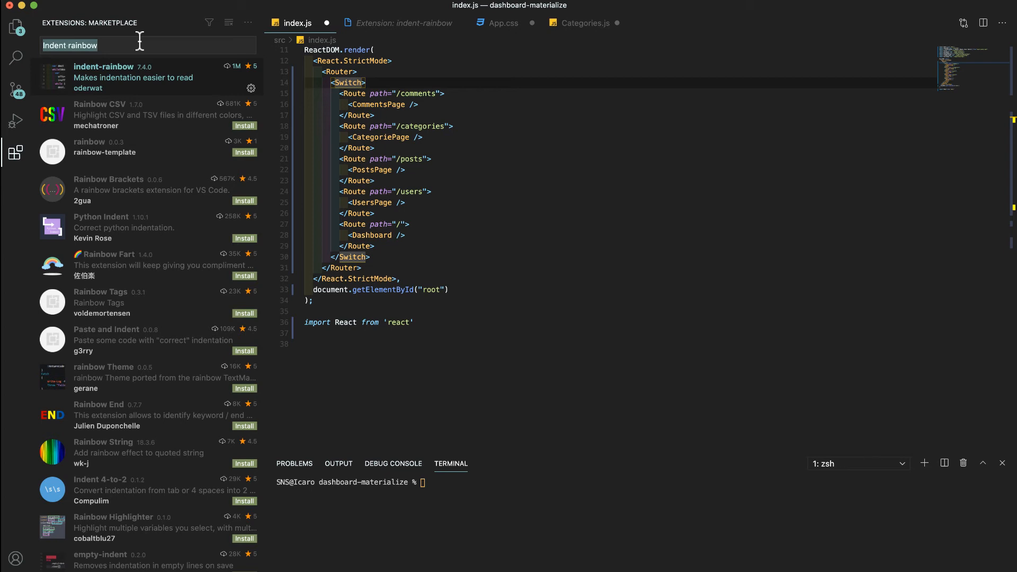
# - Search and install IntelliSense for CSS class names in HTML
pyautogui.write('Intele')
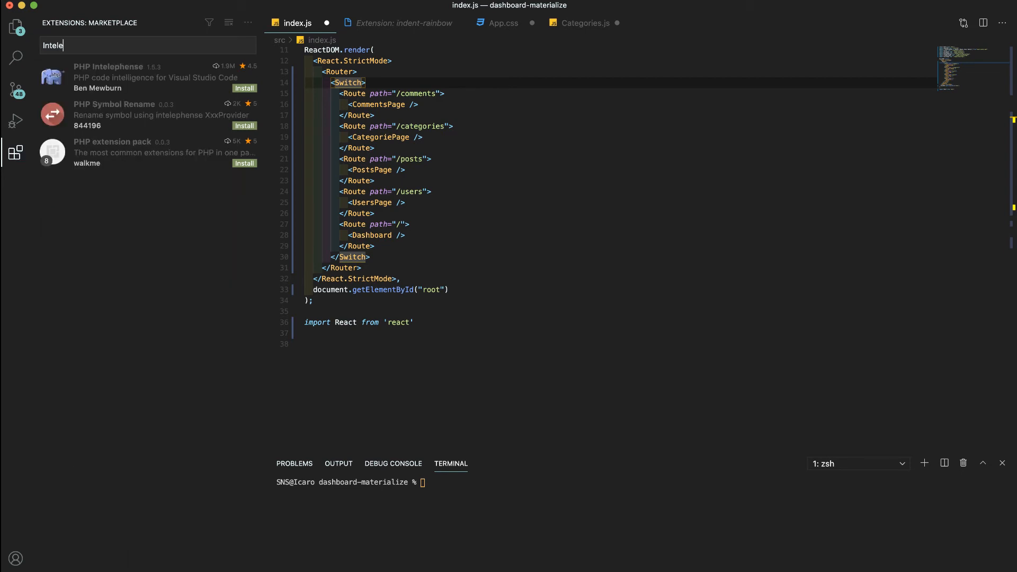
pyautogui.press('Backspace')
pyautogui.write('lisens for css')
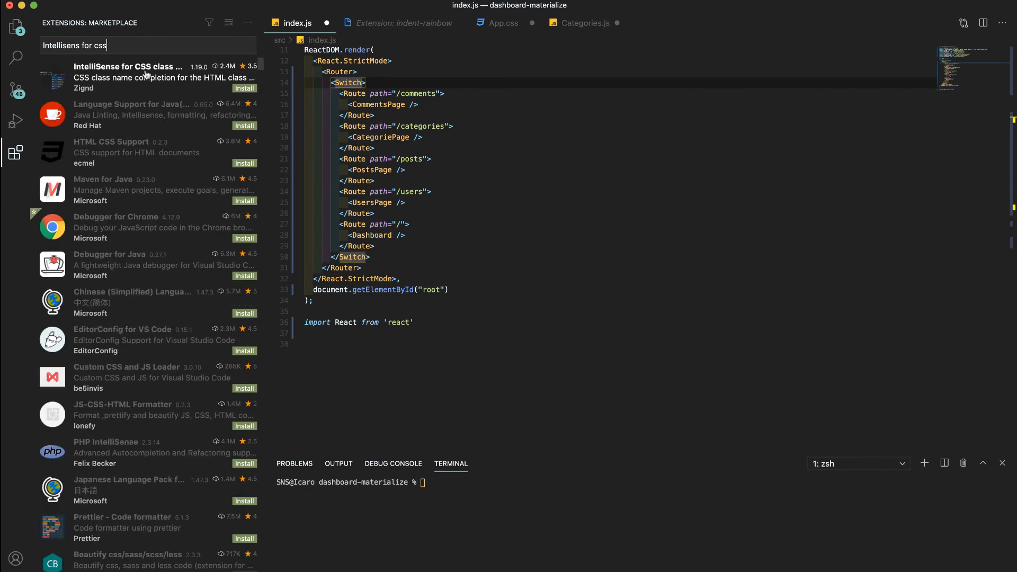
pyautogui.click(128, 76)
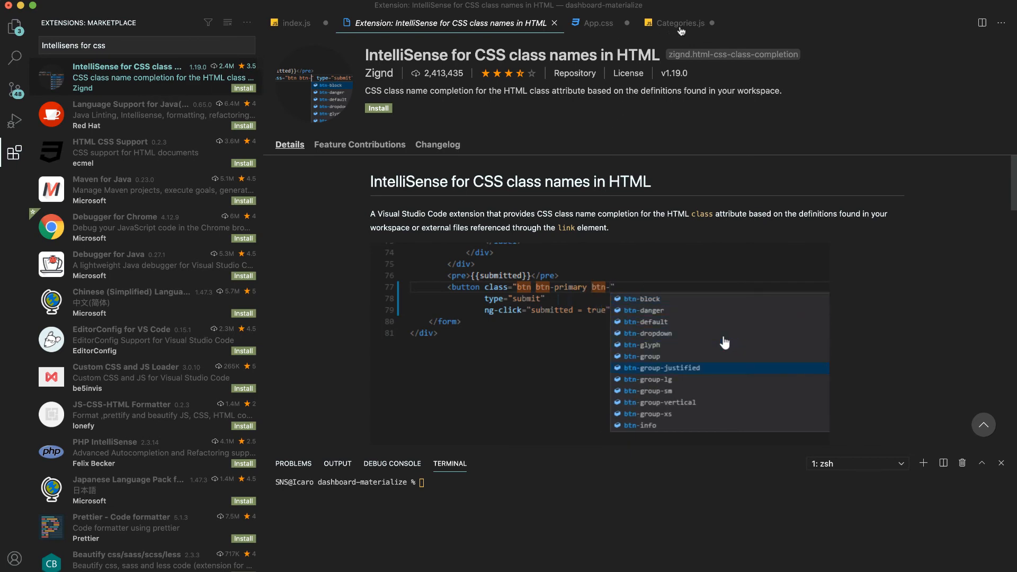
# - Give the Categories span className 'card-title' in Categories.js using CSS class suggestions
pyautogui.click(680, 22)
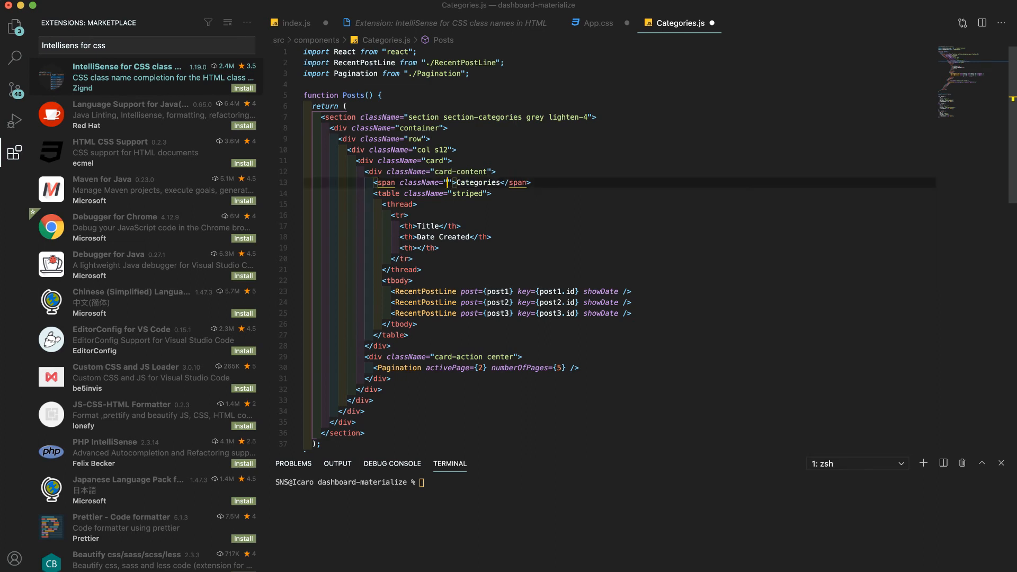
pyautogui.write('card')
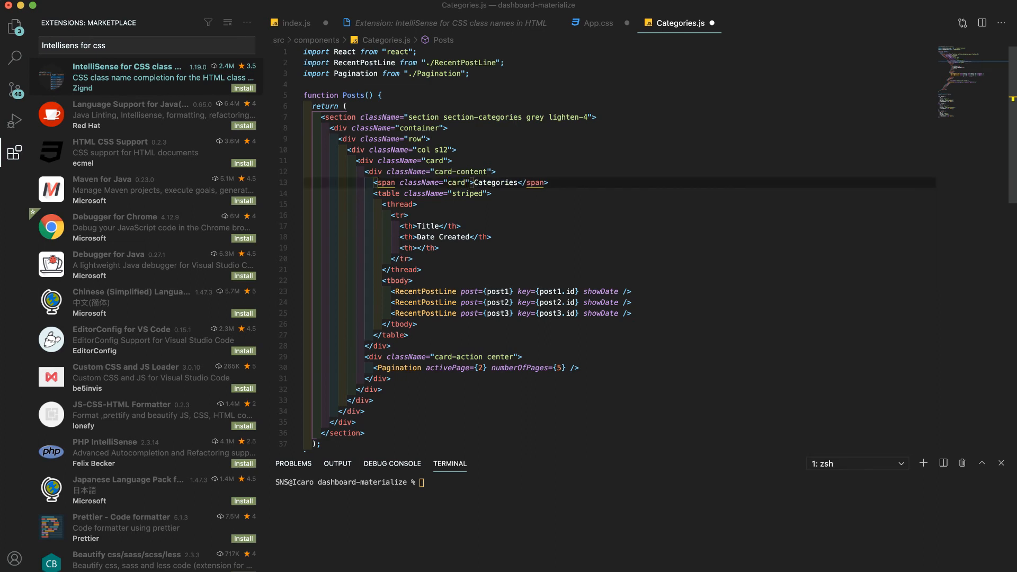
pyautogui.write('-ti')
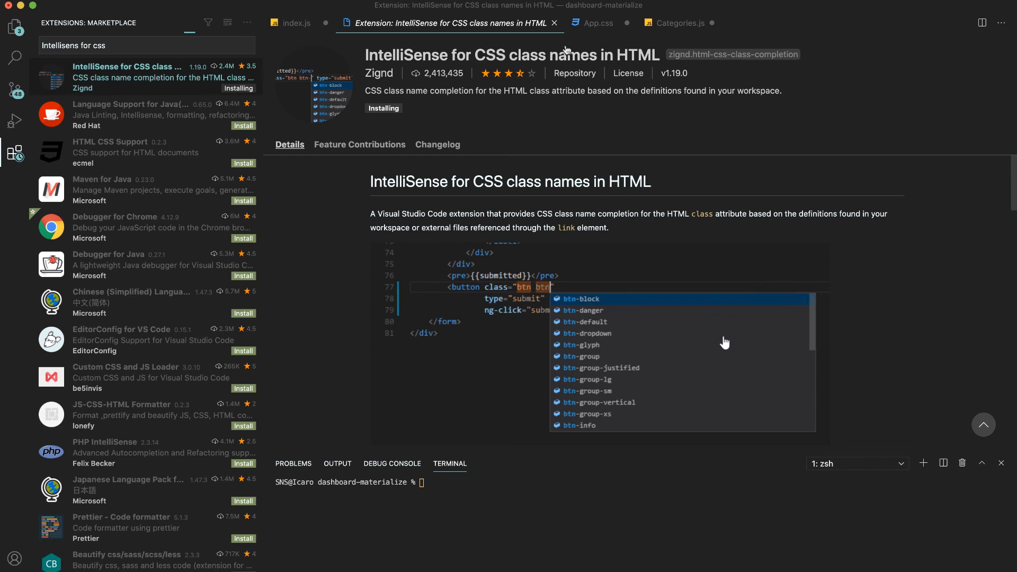
pyautogui.click(680, 22)
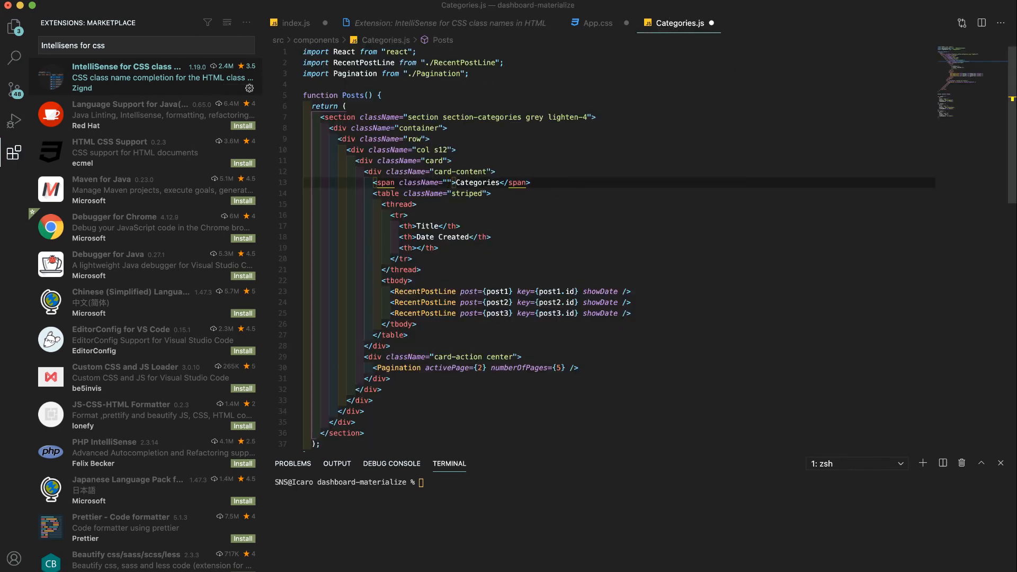
pyautogui.write('card')
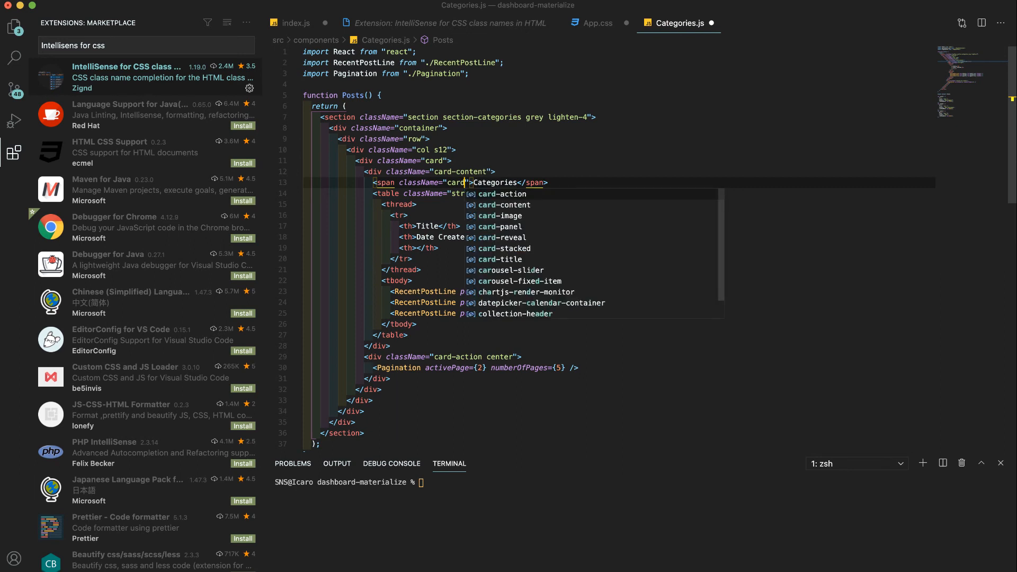
pyautogui.write('title')
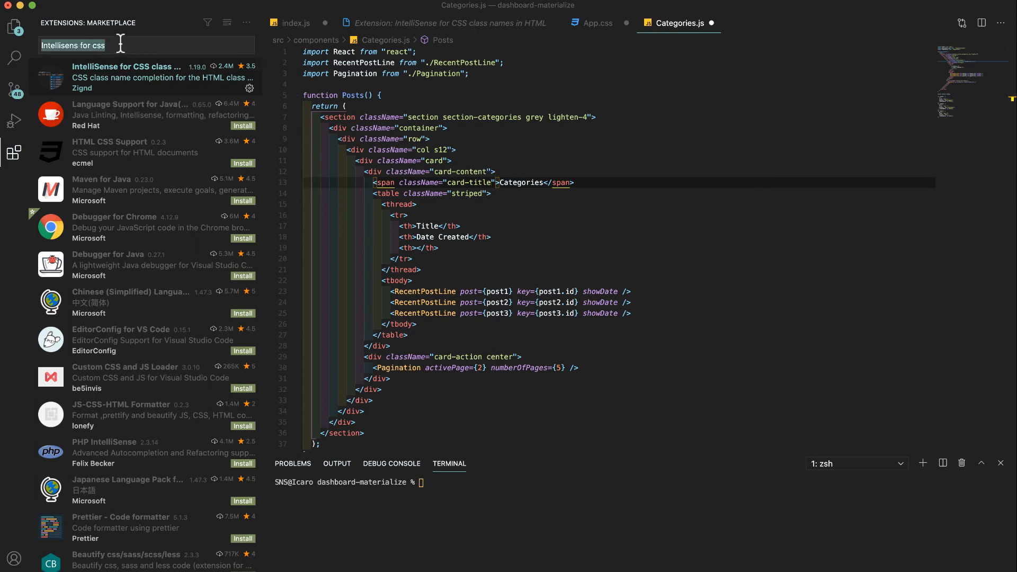
# - Search 'Prettier' and install the Prettier - Code formatter extension
pyautogui.write('Prettier')
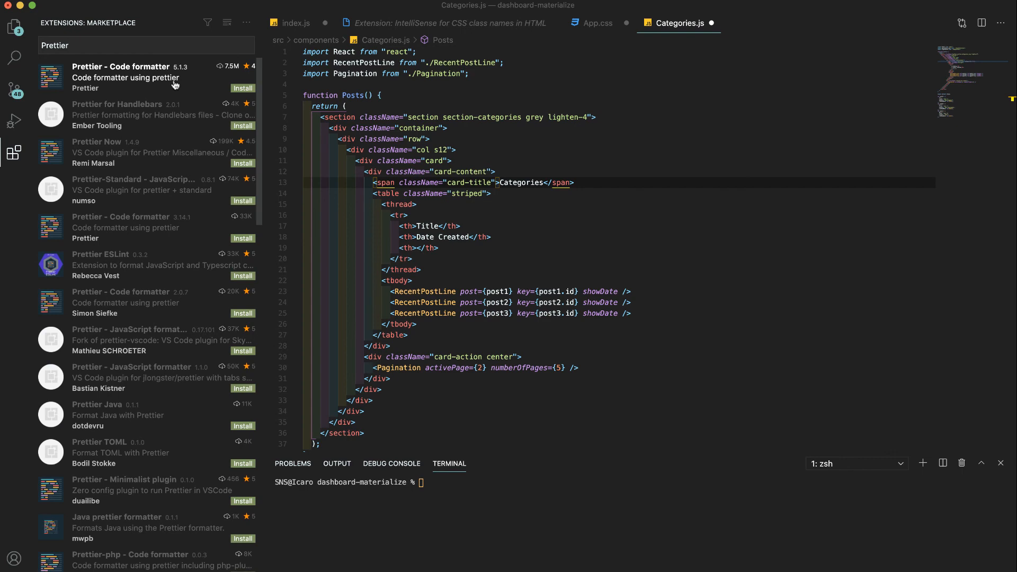
pyautogui.click(121, 71)
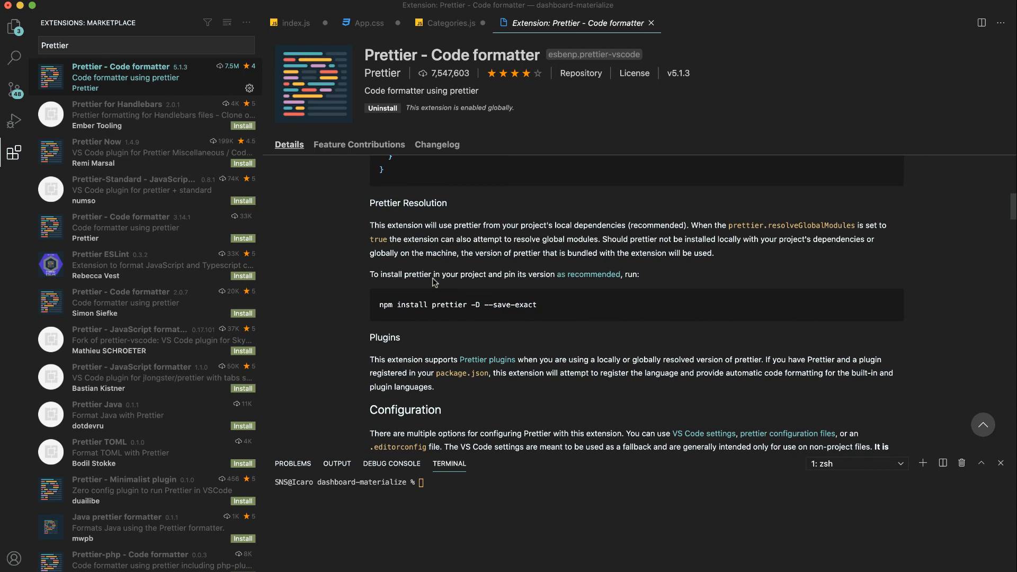
pyautogui.click(13, 27)
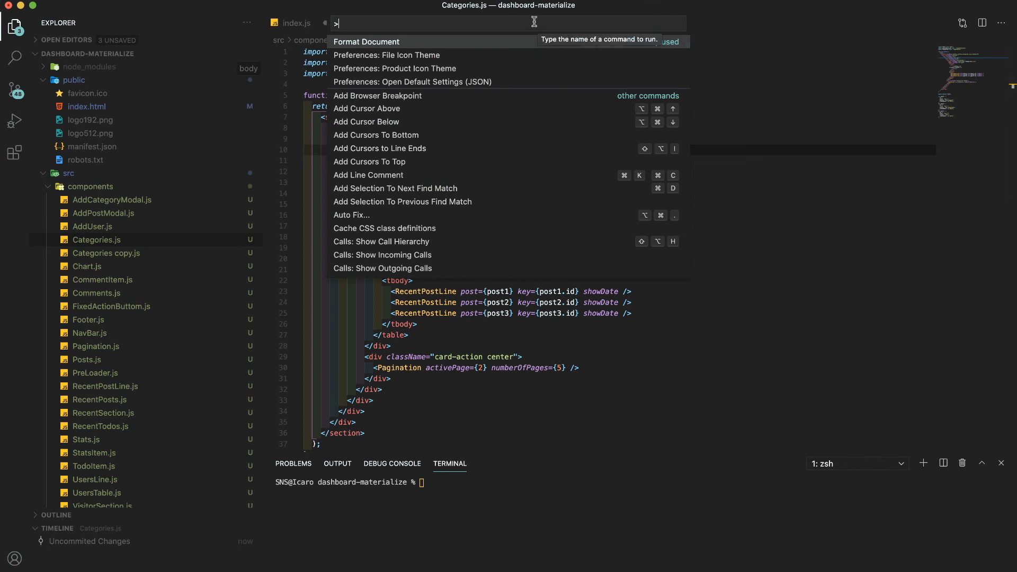
# - Run Format Document on Categories.js with Prettier as the default JavaScript formatter
pyautogui.write('format')
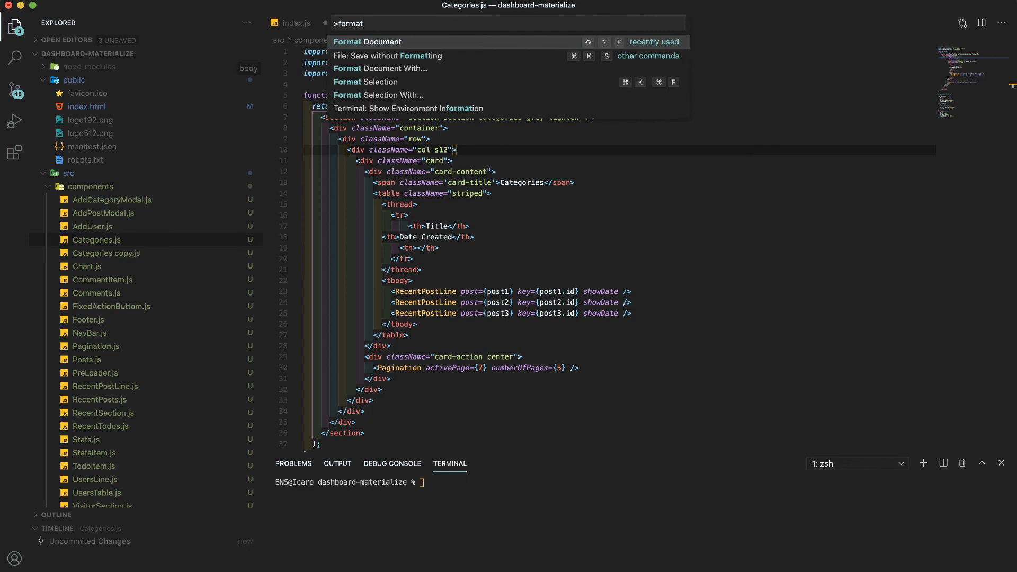
pyautogui.click(368, 41)
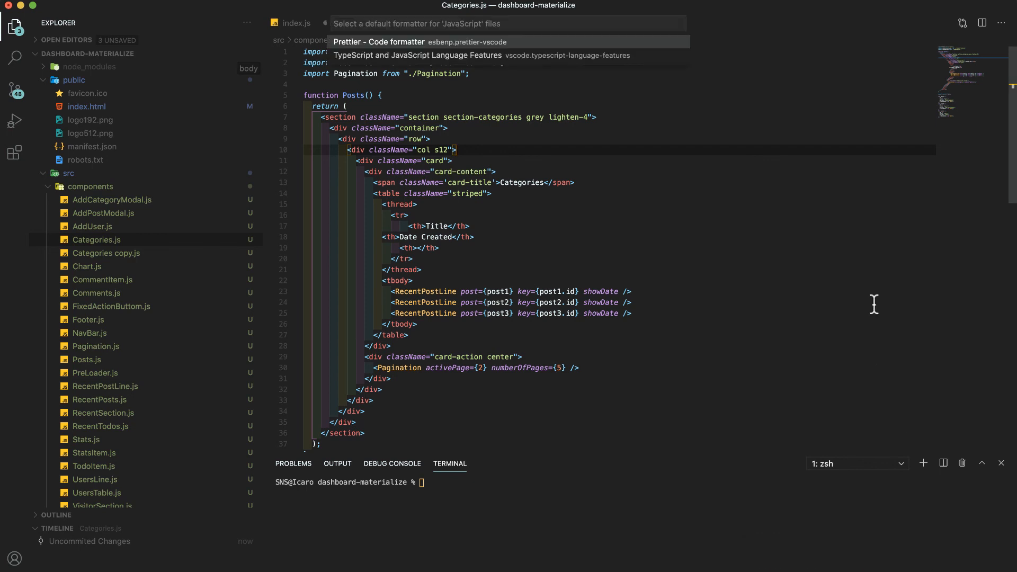
pyautogui.click(379, 41)
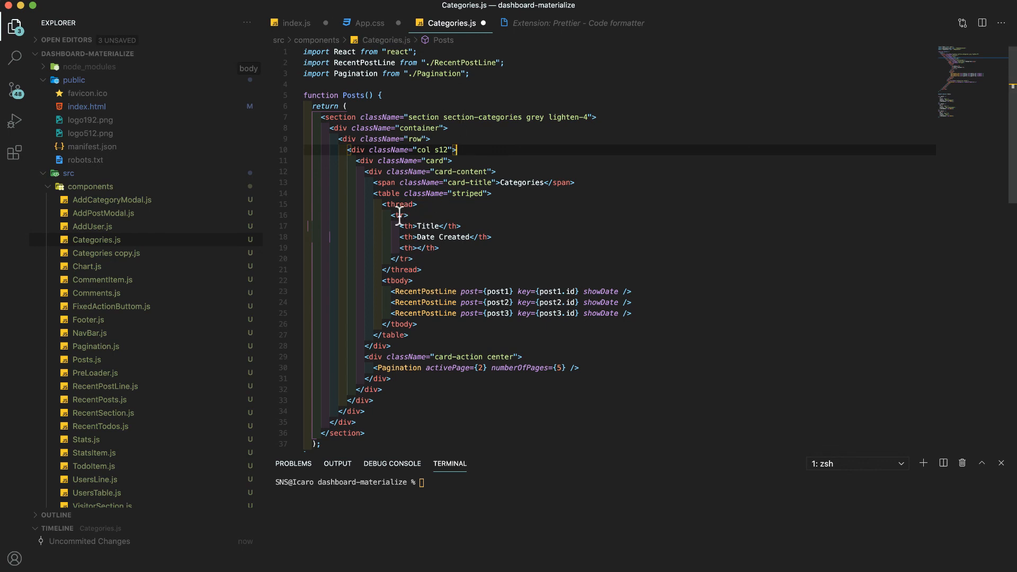
pyautogui.moveTo(444, 172)
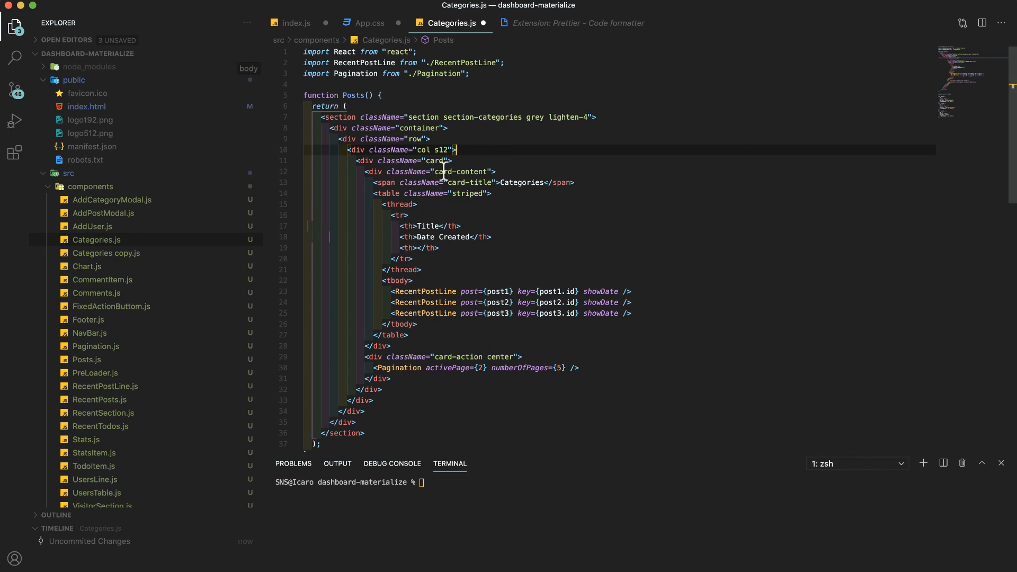
pyautogui.scroll(-3)
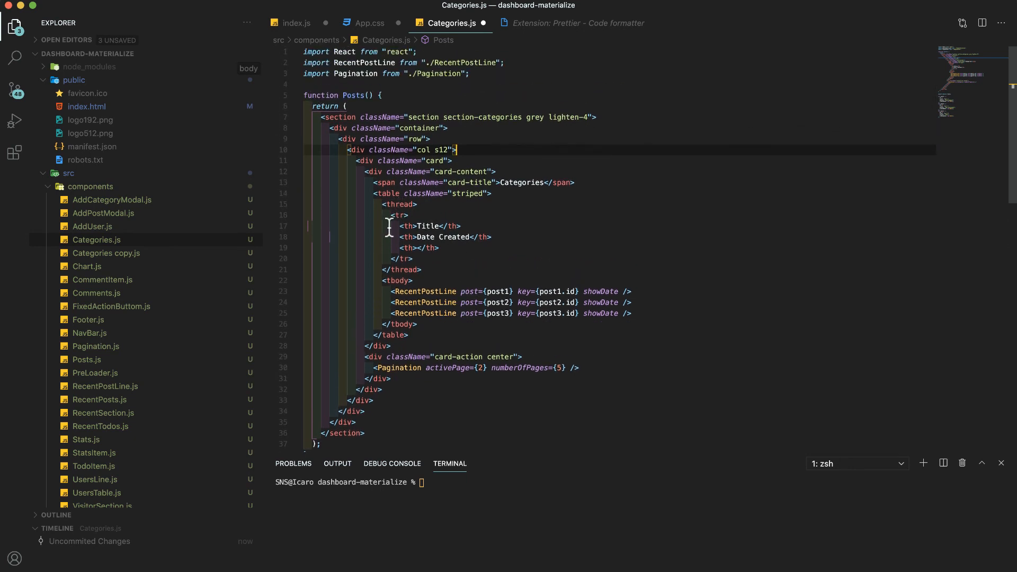
pyautogui.moveTo(354, 156)
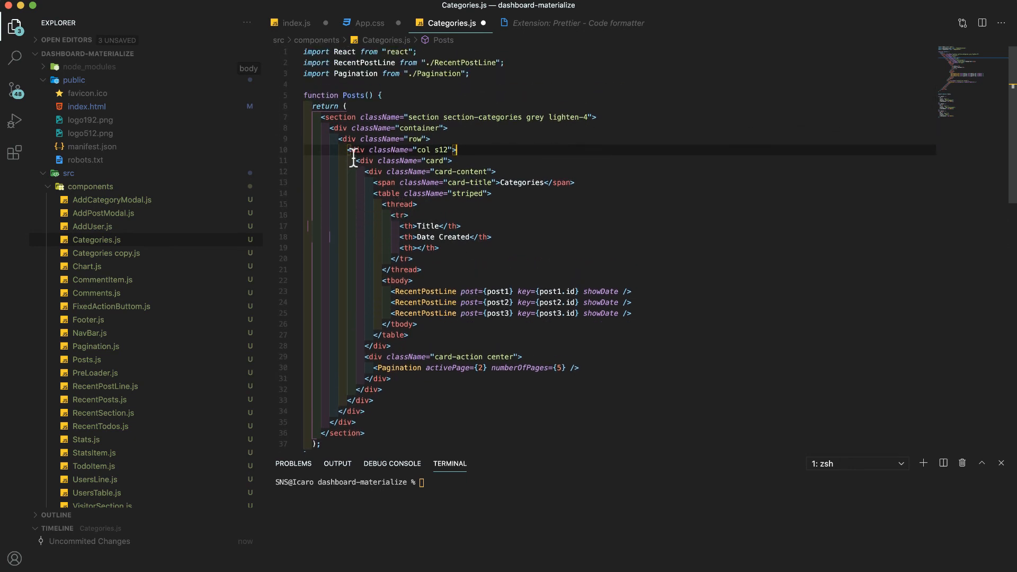